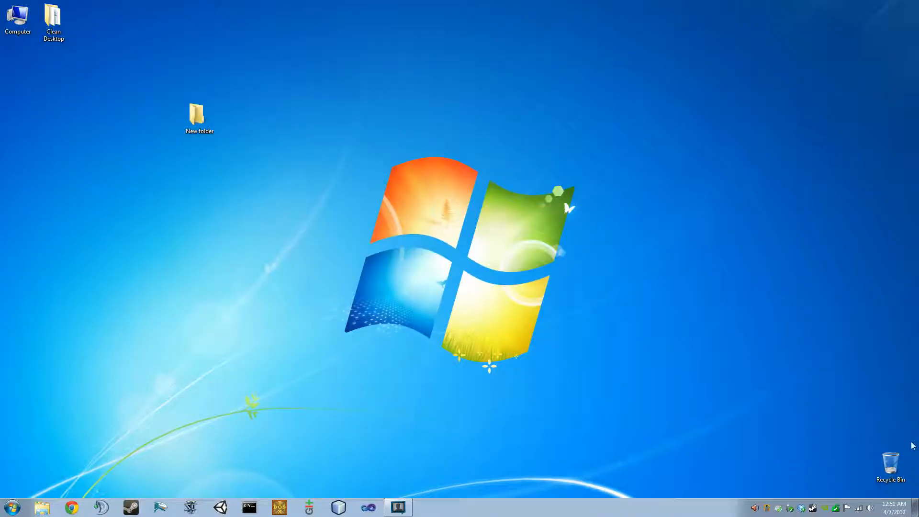
mouse_move(571, 396)
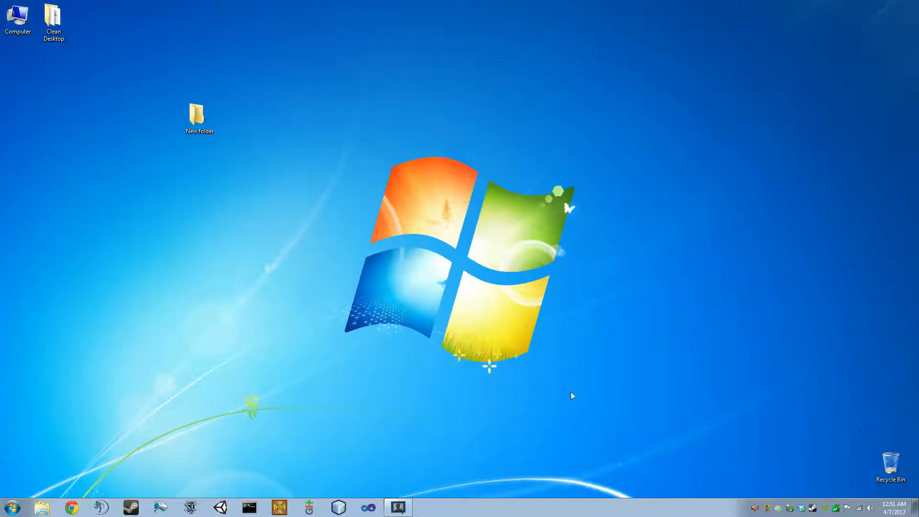
Rename the desktop's New folder to 'Minecraft Server' and move it to the left edge.
click(71, 507)
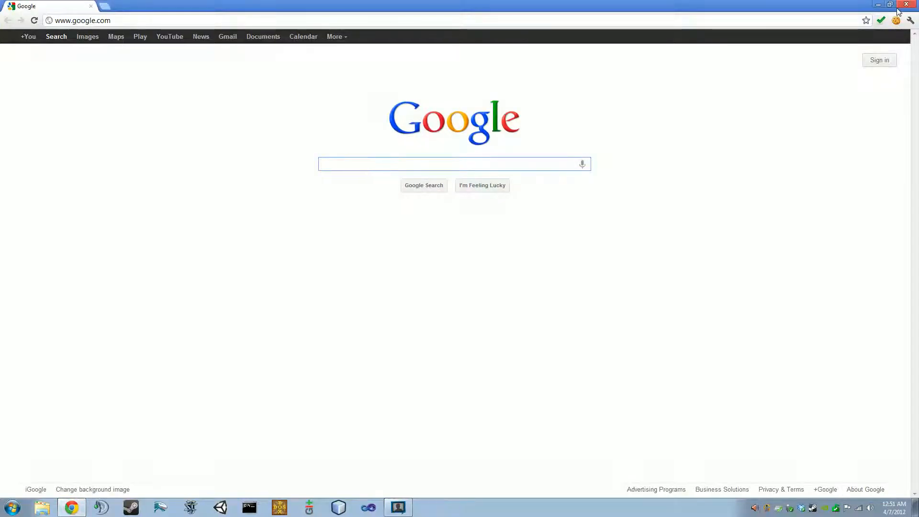
click(911, 5)
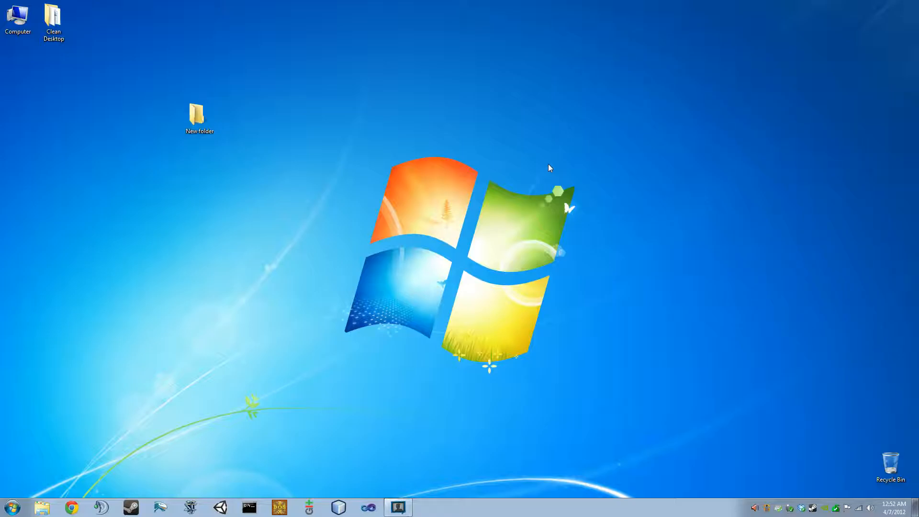
mouse_move(434, 196)
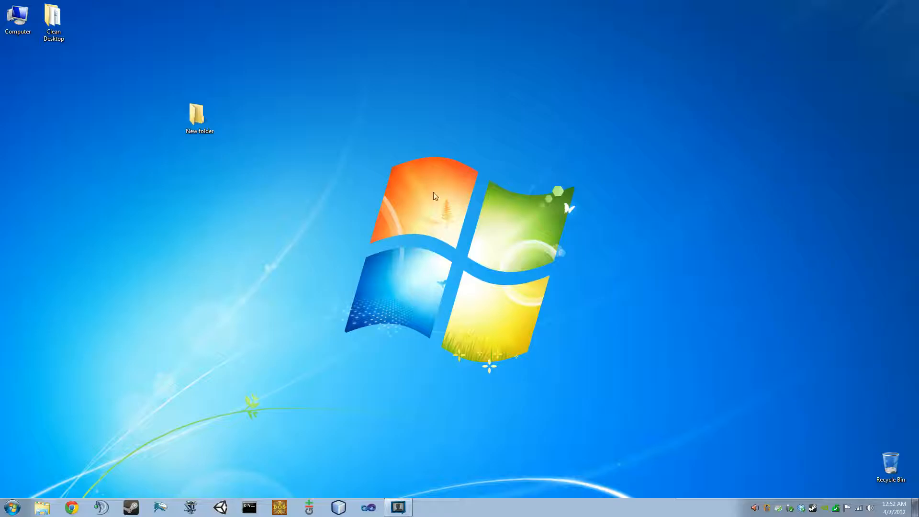
click(200, 115)
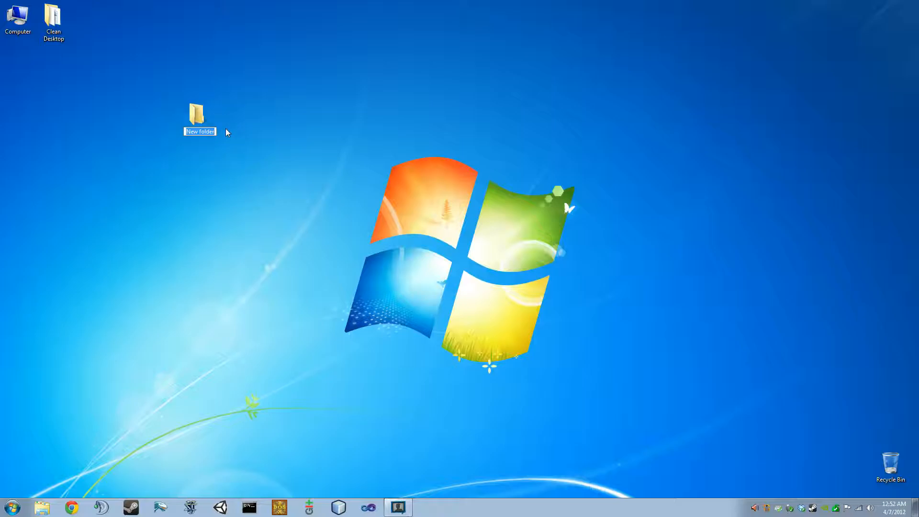
text(Minecraft Server)
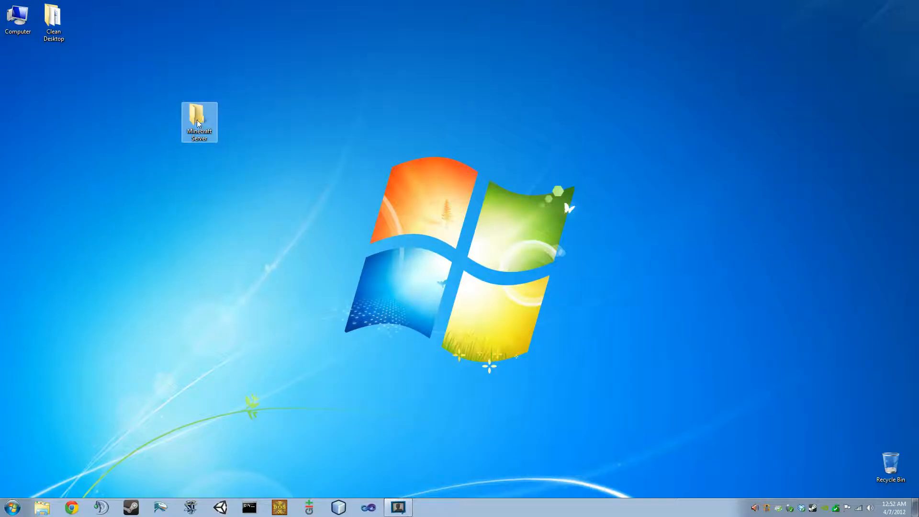
drag(199, 121, 18, 121)
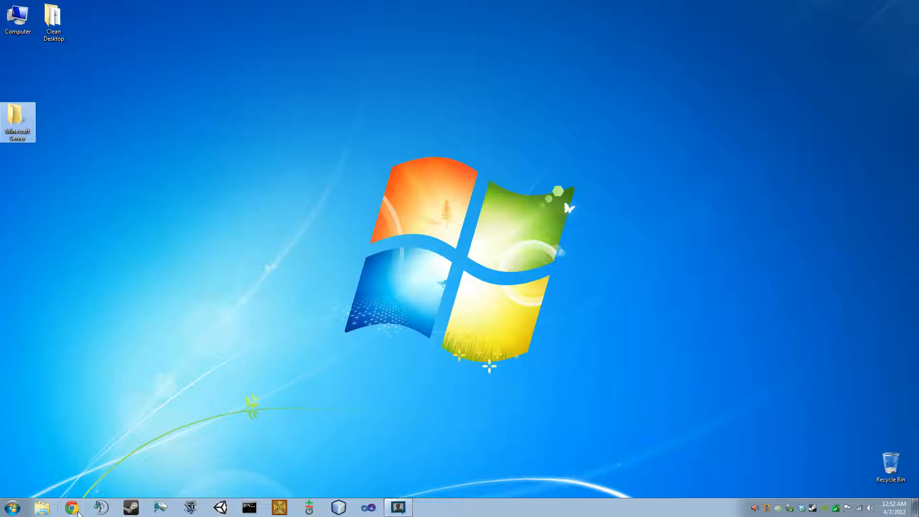
Download the Server Proxy jar from the Downloads page on mineshaftersquared.com.
click(72, 508)
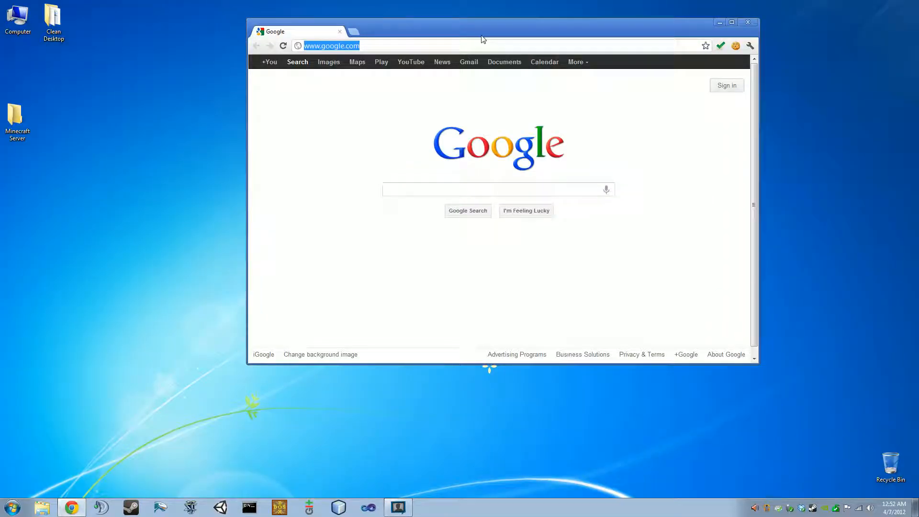
text(mineshaftersquared.com)
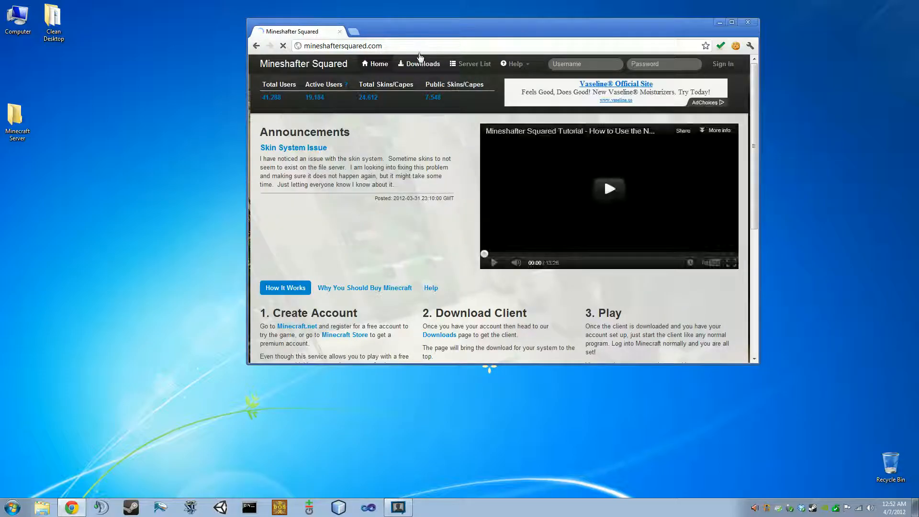
click(423, 64)
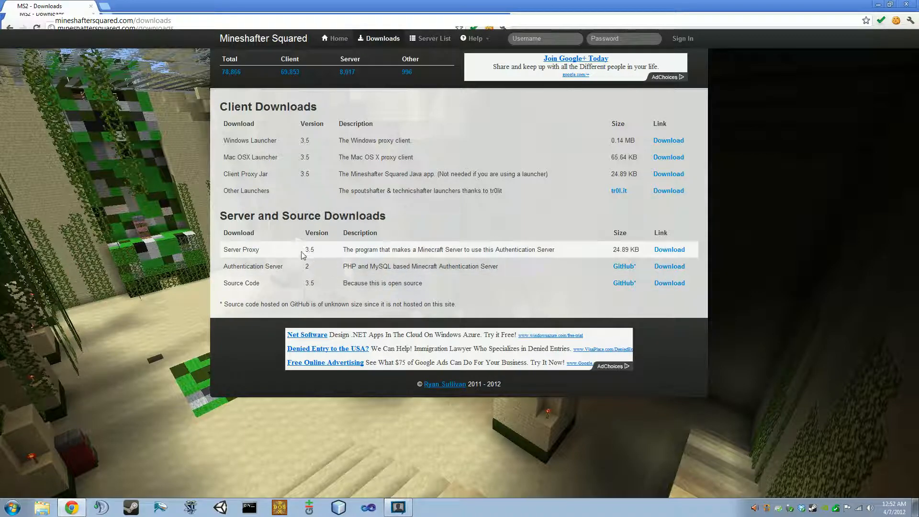
double_click(310, 249)
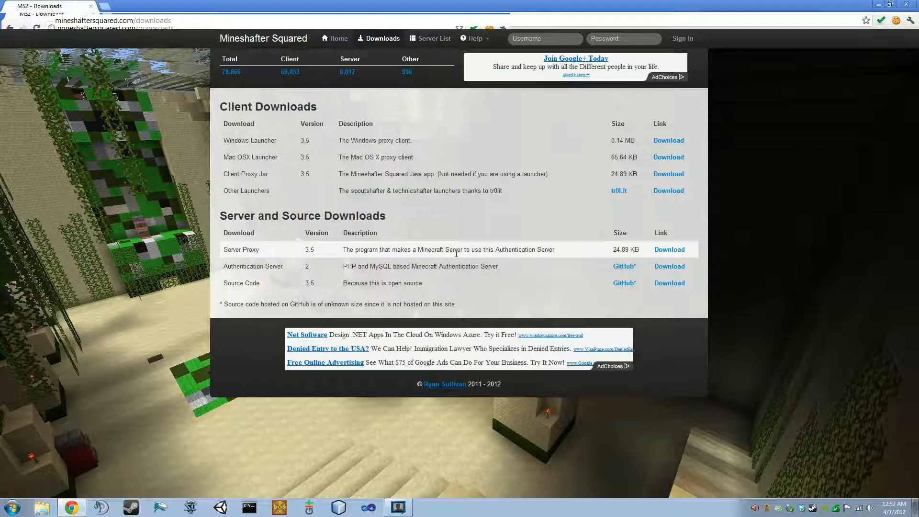
mouse_move(301, 250)
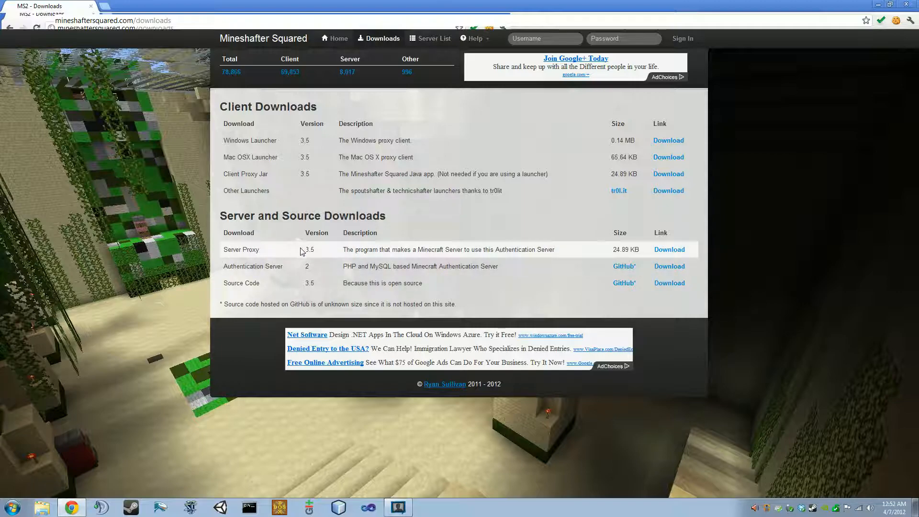
click(670, 267)
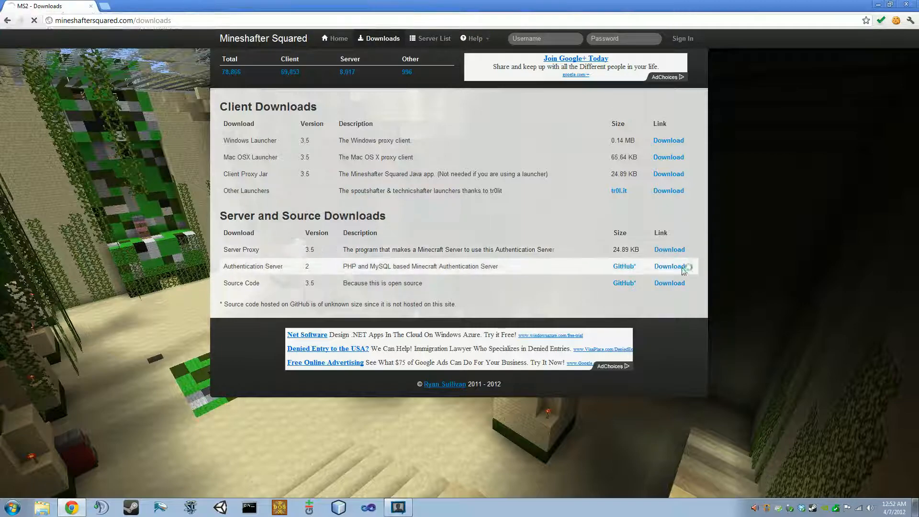
click(669, 266)
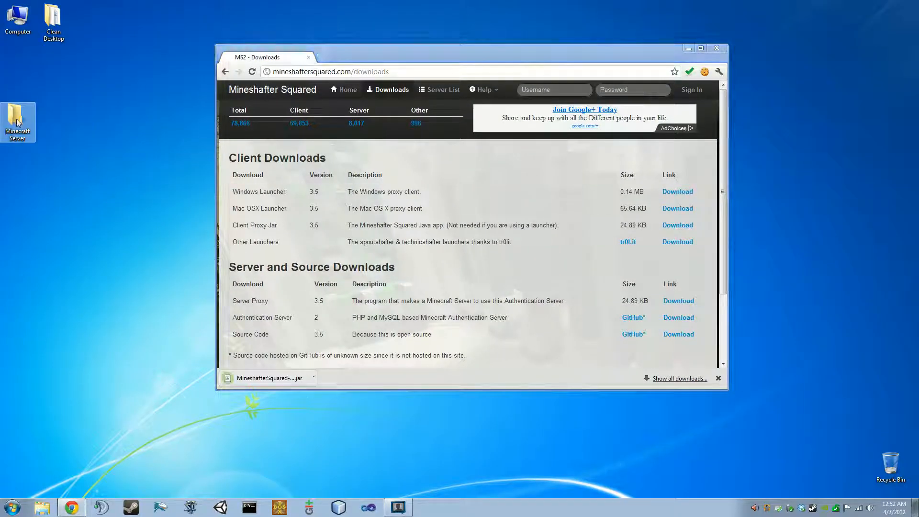
double_click(17, 115)
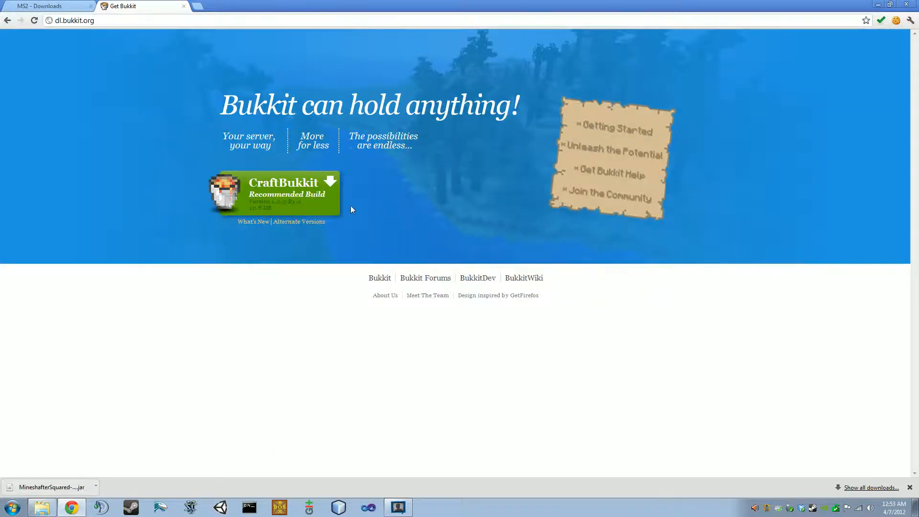
mouse_move(149, 203)
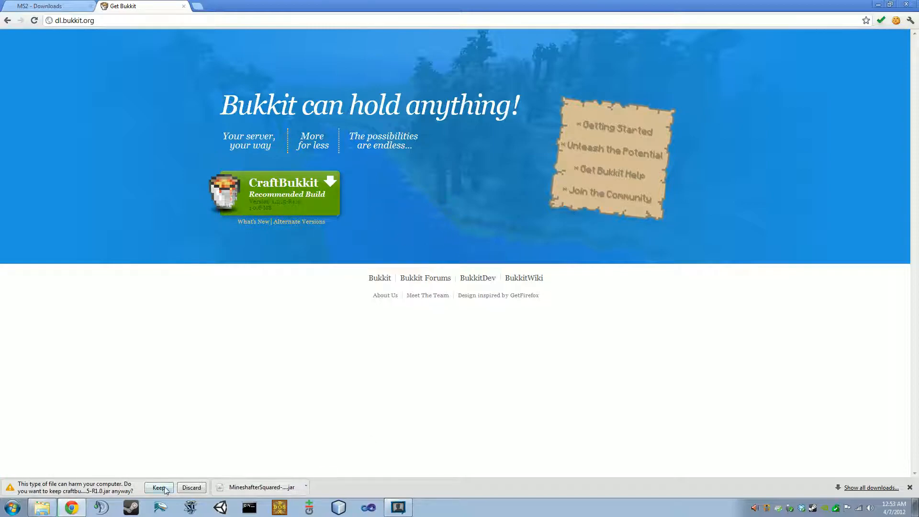
Keep the craftbukkit-1.2.5-R1.0.jar download despite the warning and open Minecraft's download page.
click(160, 487)
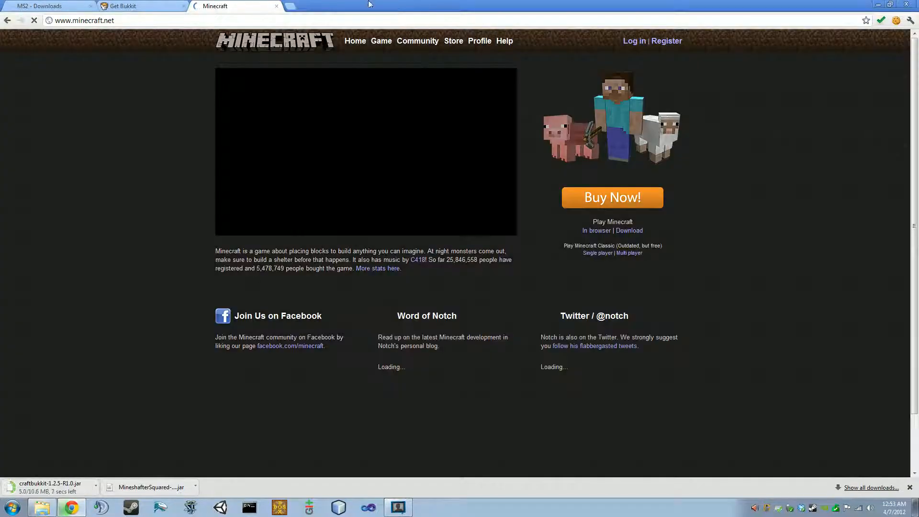
click(629, 231)
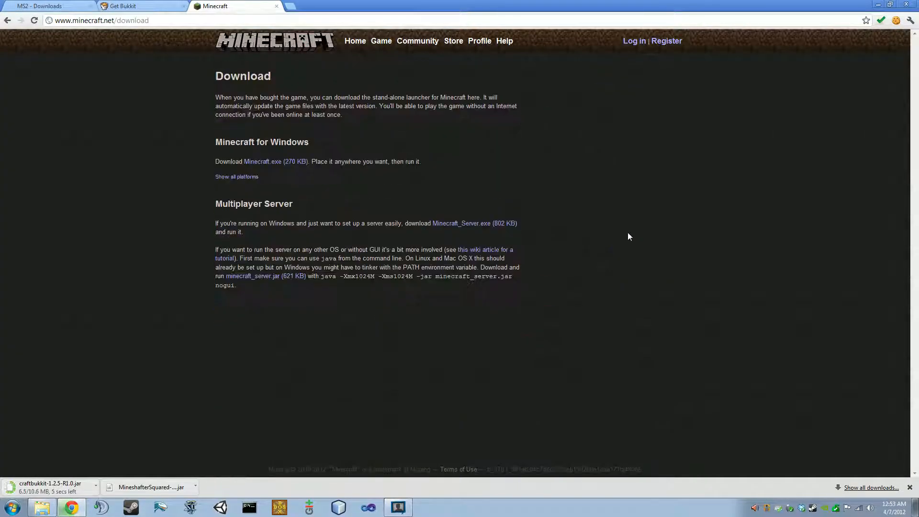
mouse_move(227, 243)
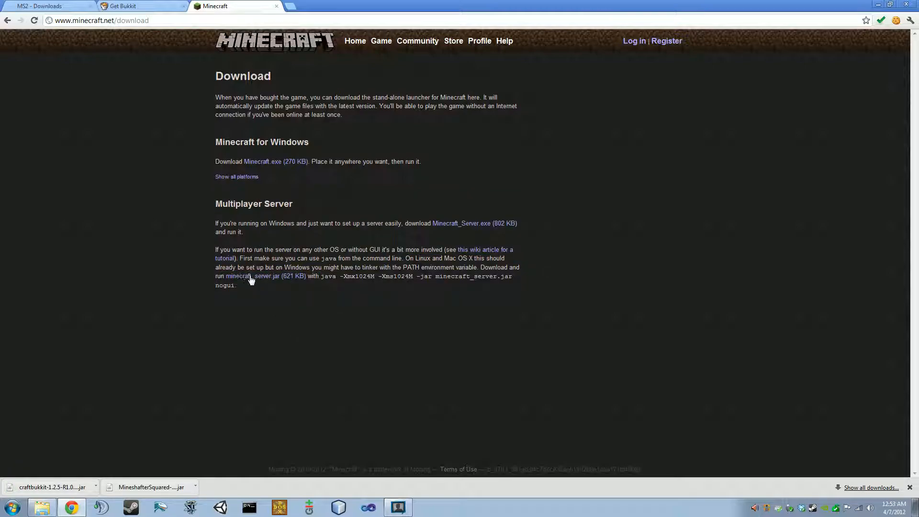
mouse_move(140, 4)
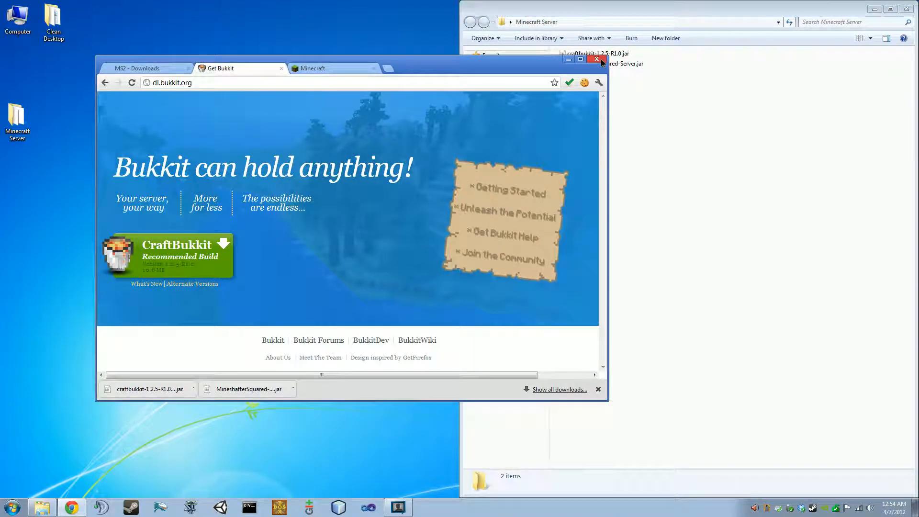
Close Chrome, select MineshafterSquared-Server.jar, and restore down the Minecraft Server folder window.
click(596, 59)
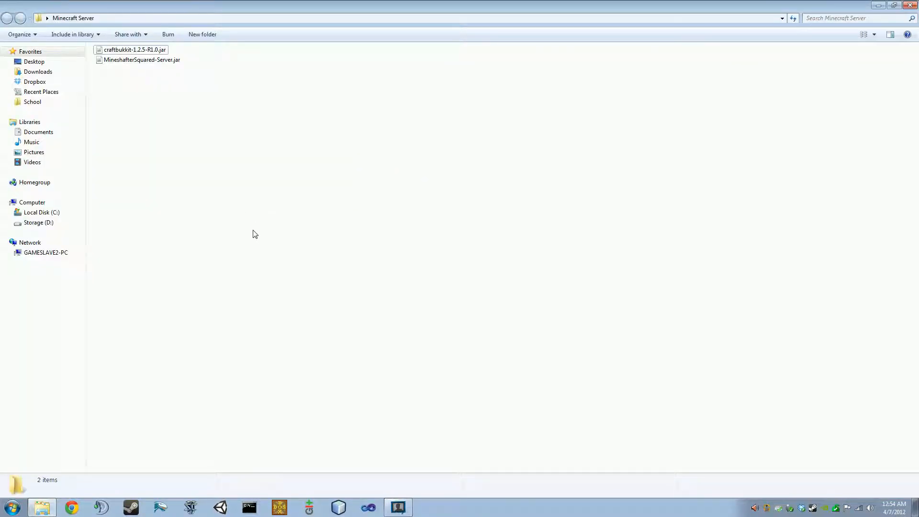
click(138, 60)
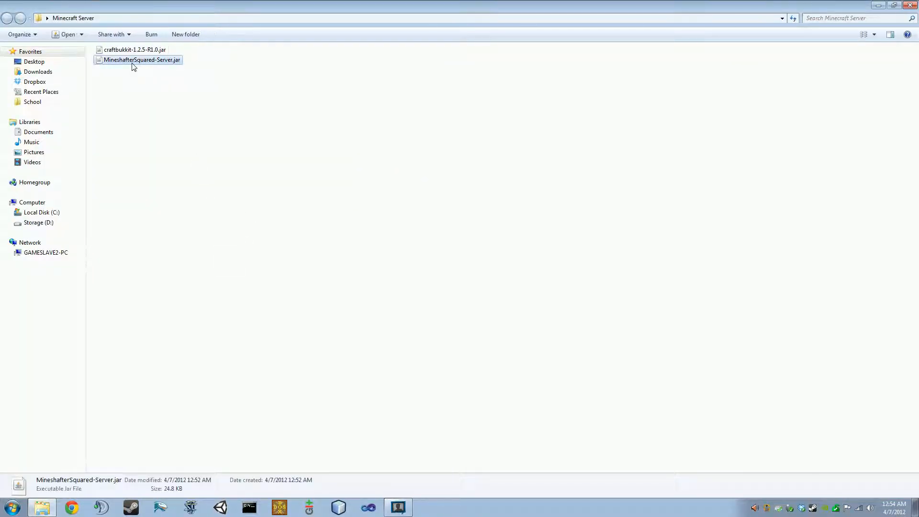
click(129, 50)
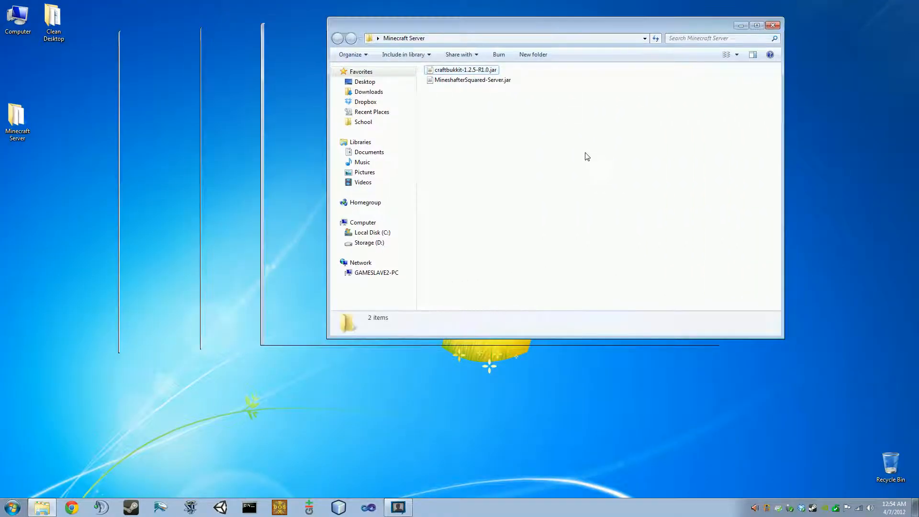
Open the context menu on empty space inside the Minecraft Server folder.
right_click(587, 157)
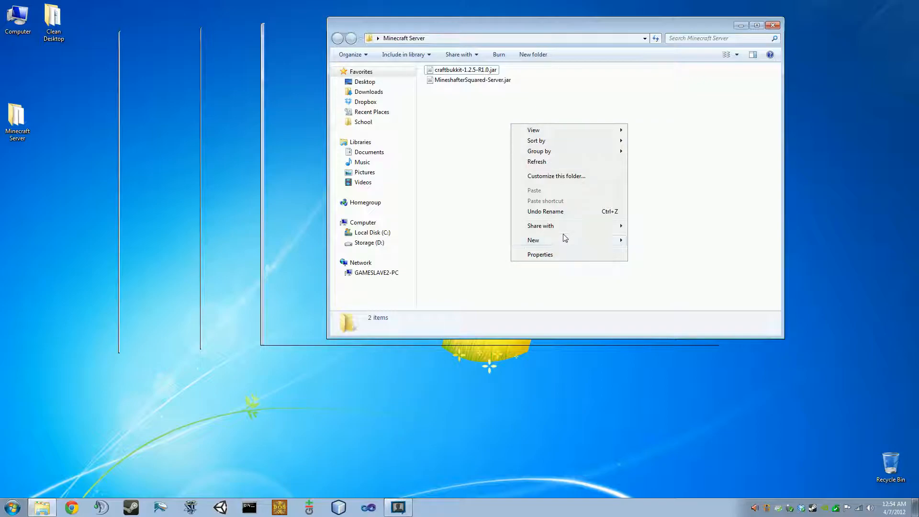
mouse_move(681, 194)
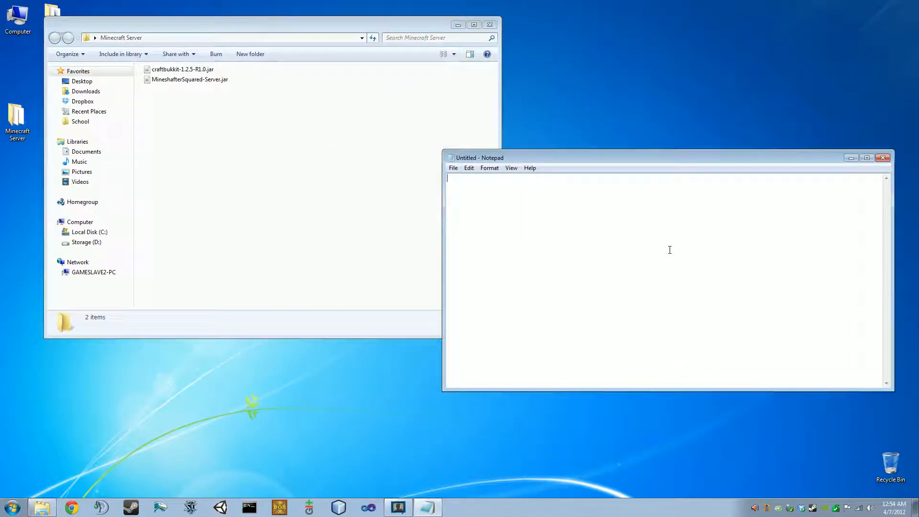
mouse_move(453, 177)
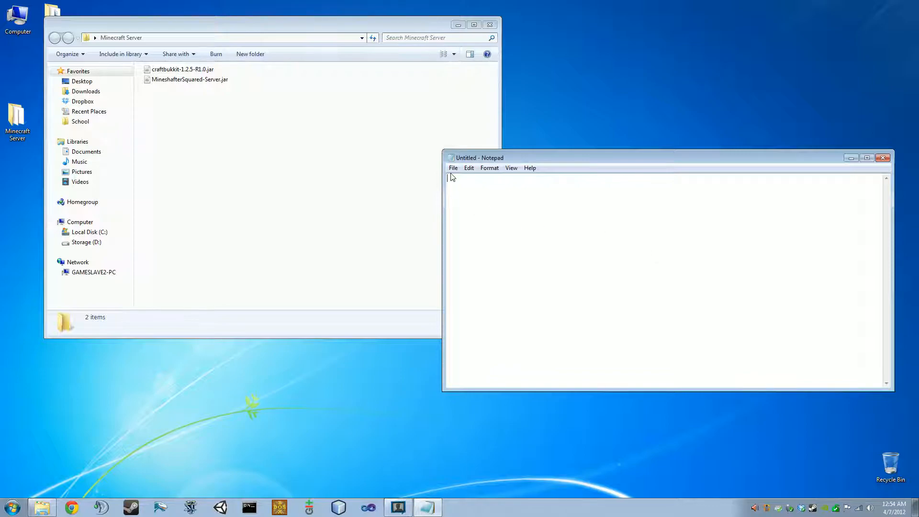
Save the blank document as startserver.bat with the All Files save type.
click(453, 168)
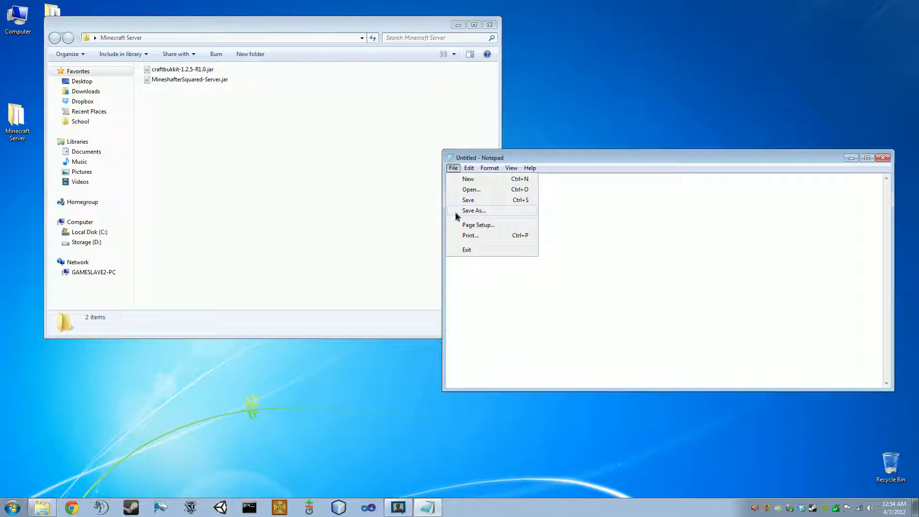
click(474, 210)
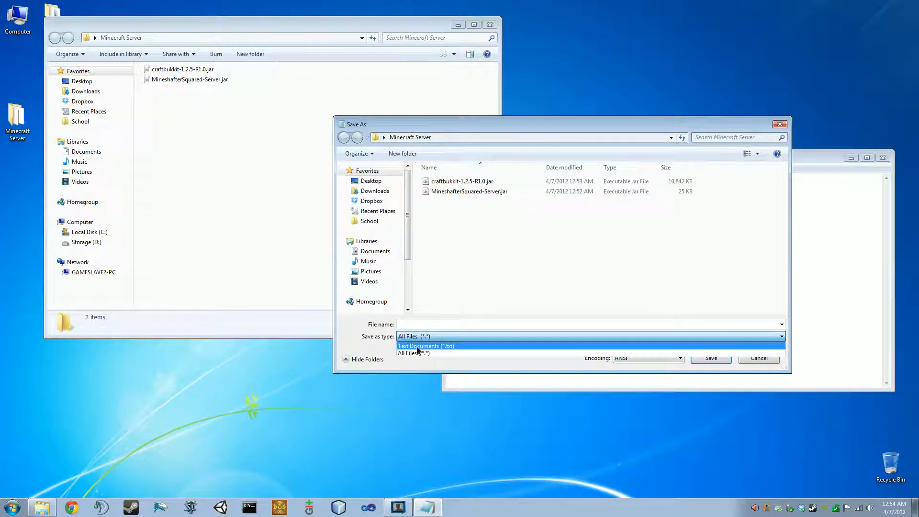
click(425, 347)
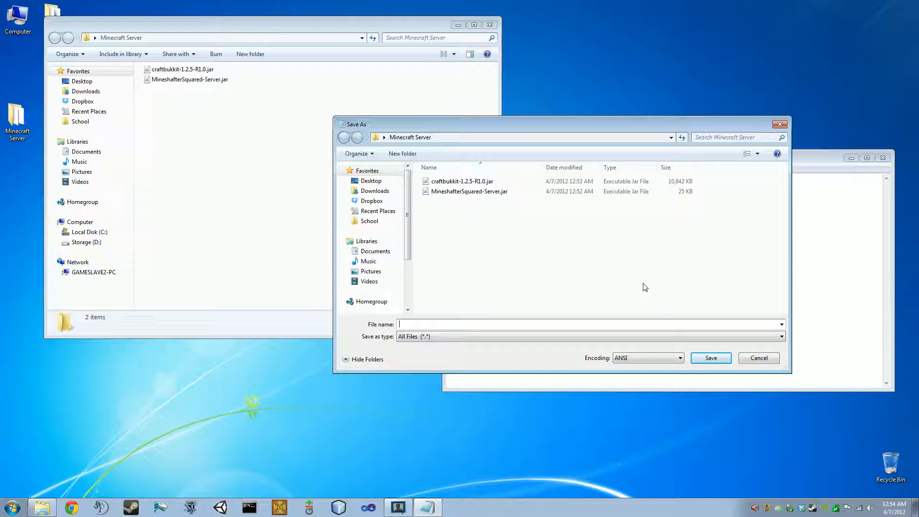
text(startserver.bat)
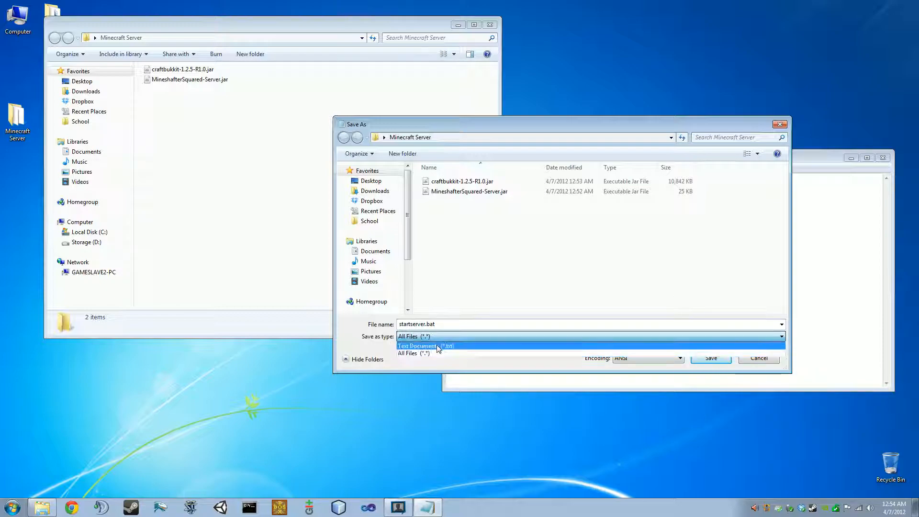
click(426, 345)
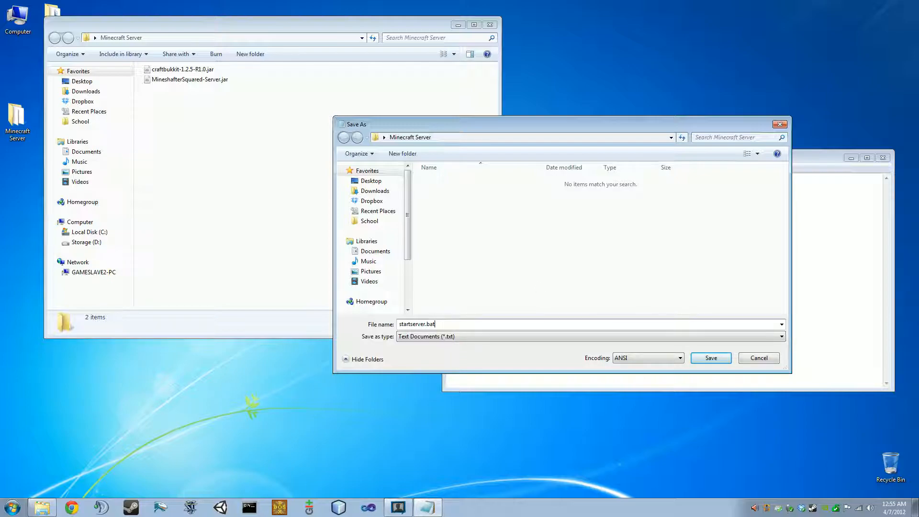
click(569, 337)
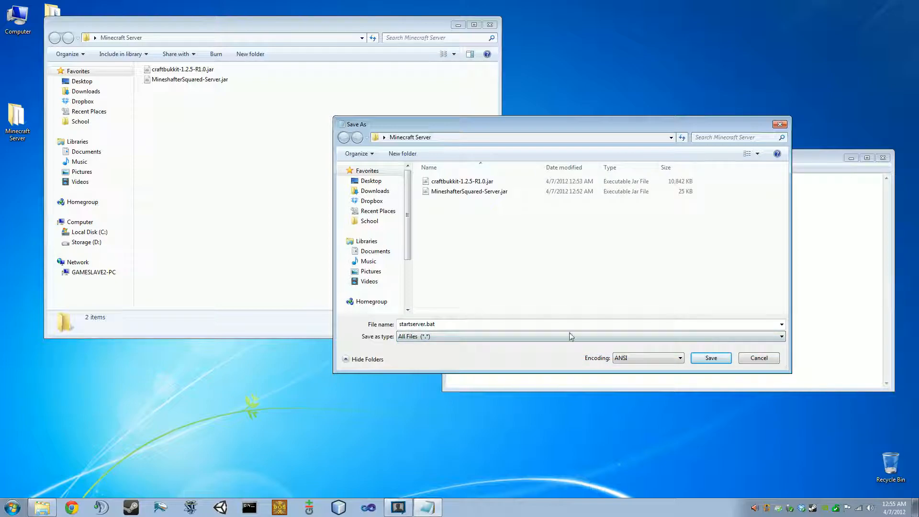
click(711, 359)
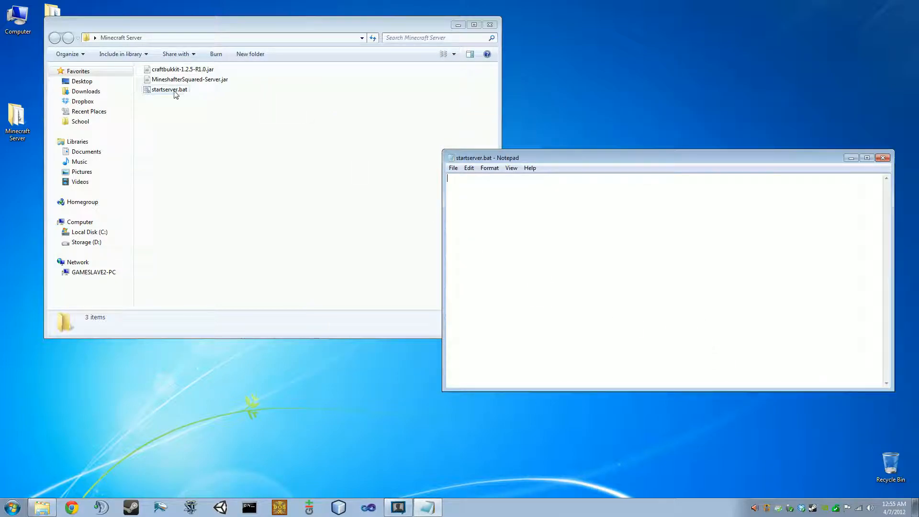
click(169, 89)
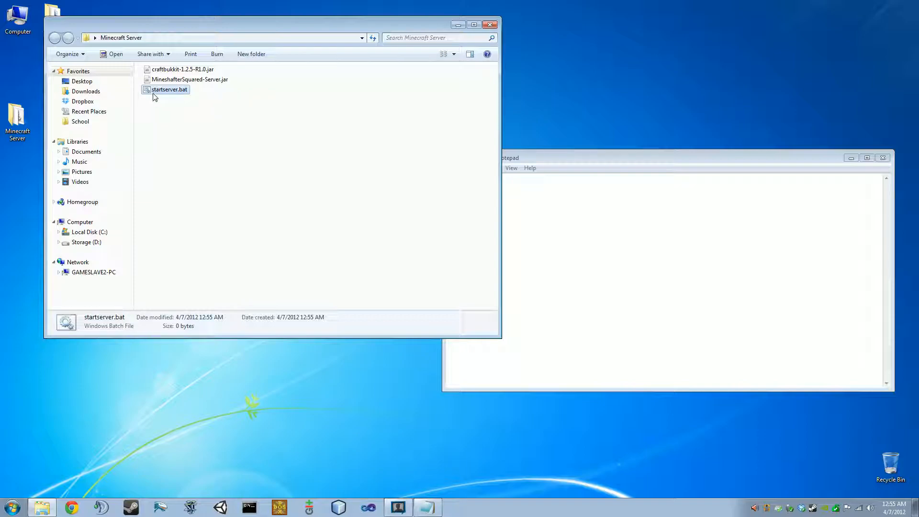
click(454, 53)
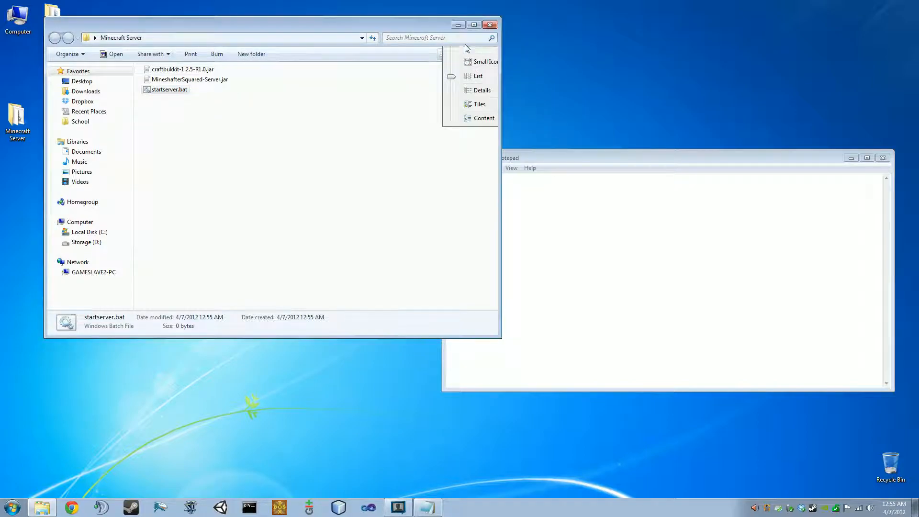
click(480, 105)
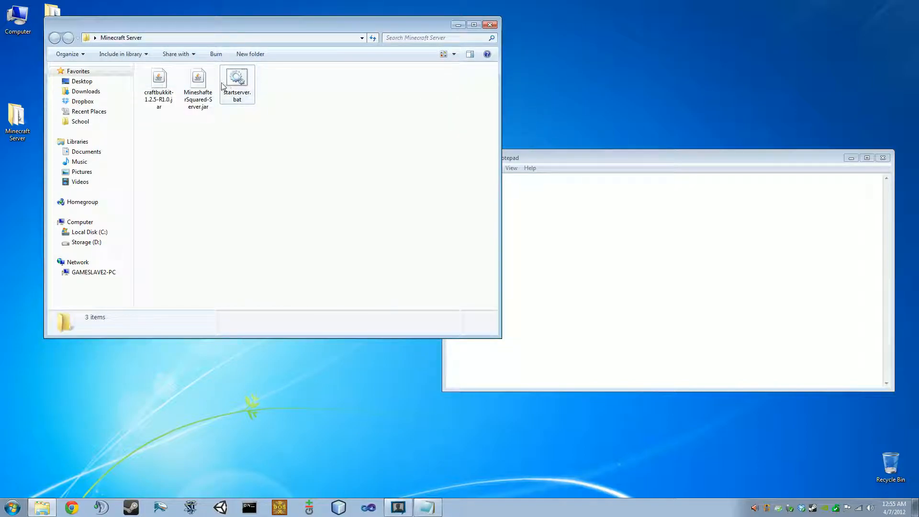
click(453, 53)
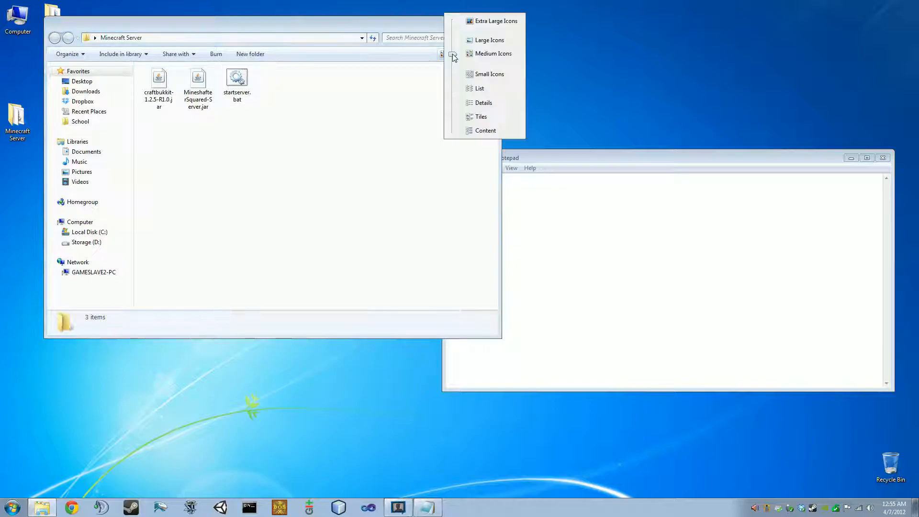
click(480, 88)
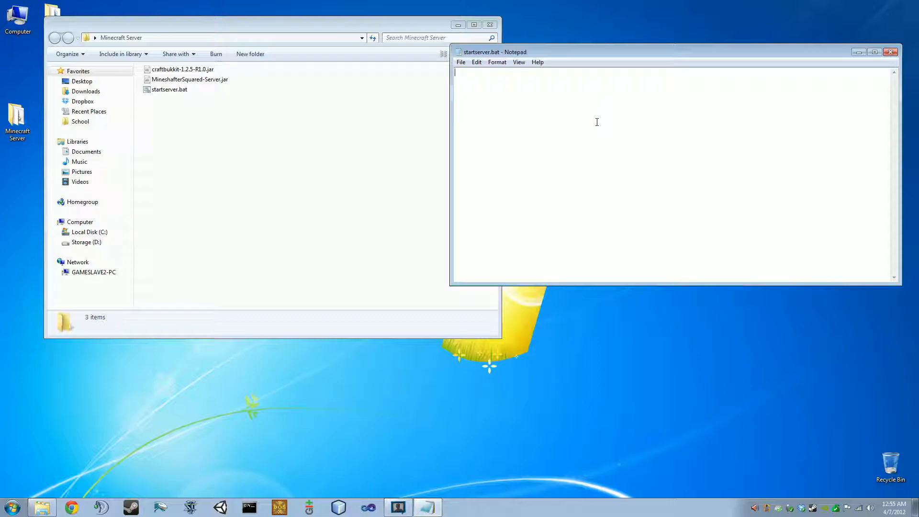
mouse_move(596, 124)
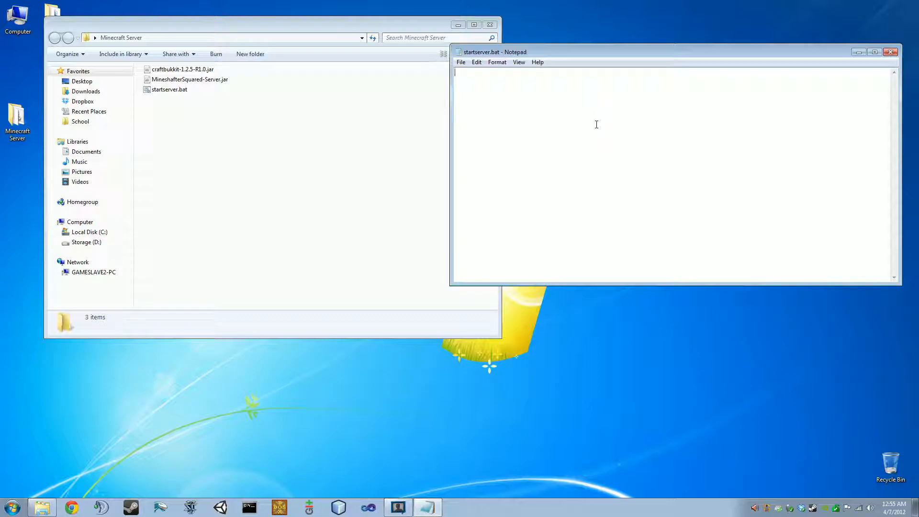
Type 'java -Xms512M -Xmx1024M' as the first line of startserver.bat.
text(ja)
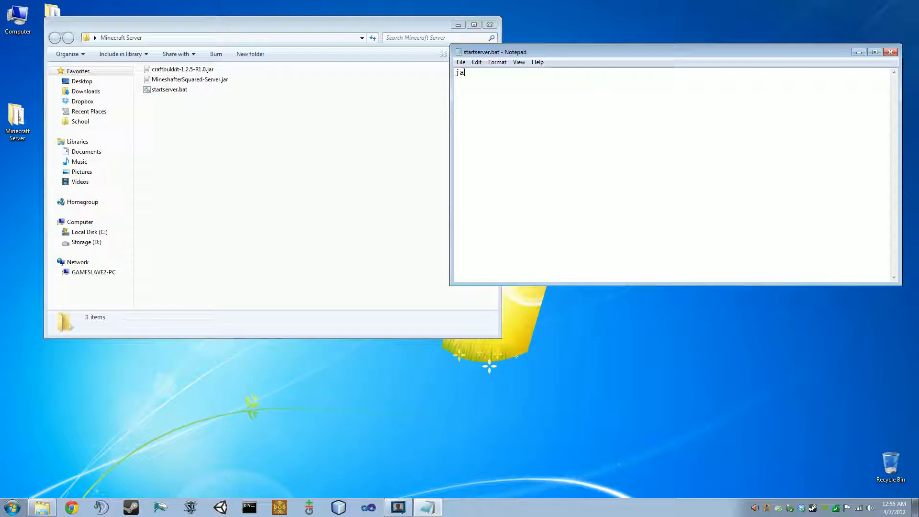
text(va)
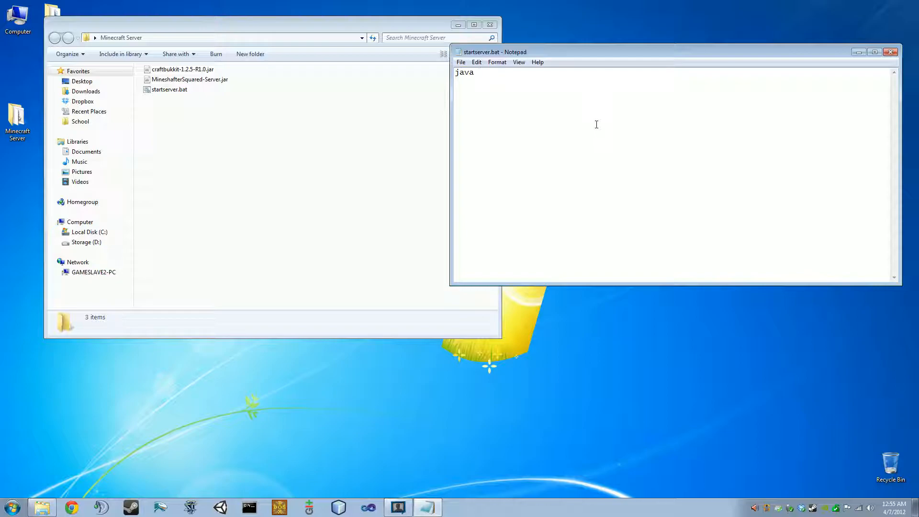
text(-)
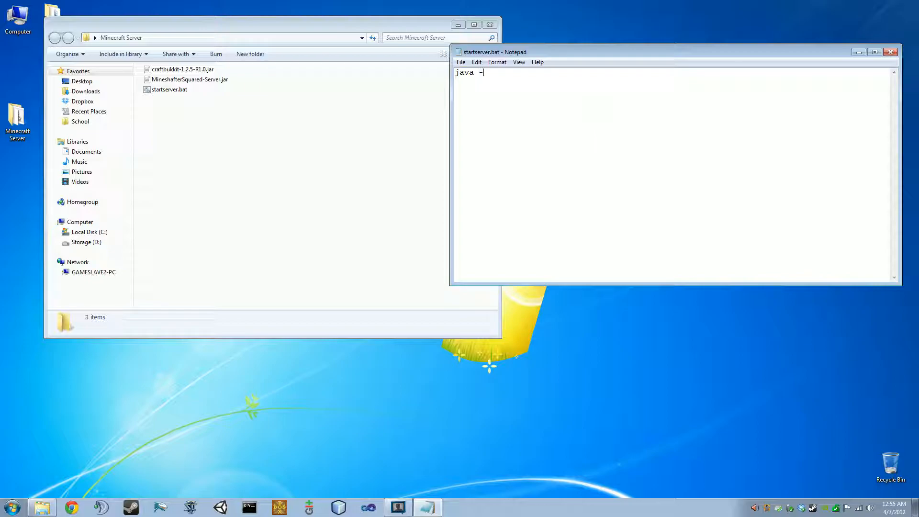
text(X)
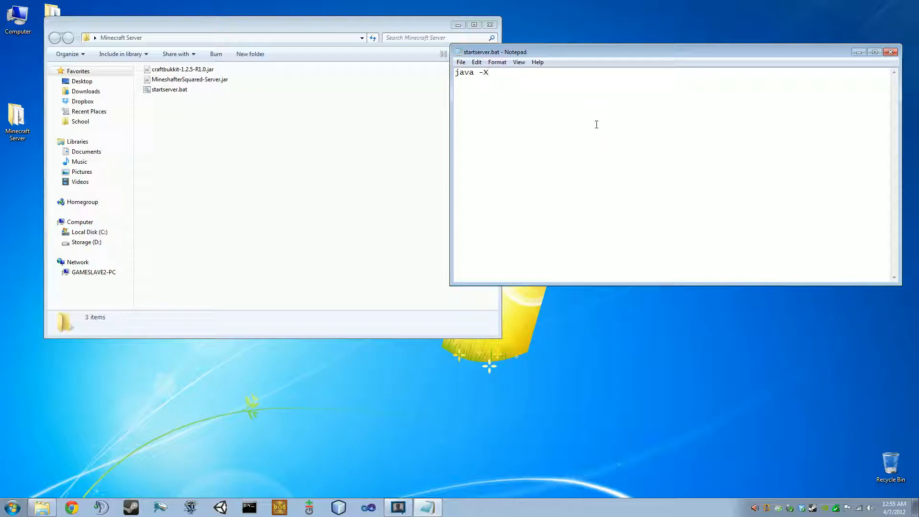
text(ms)
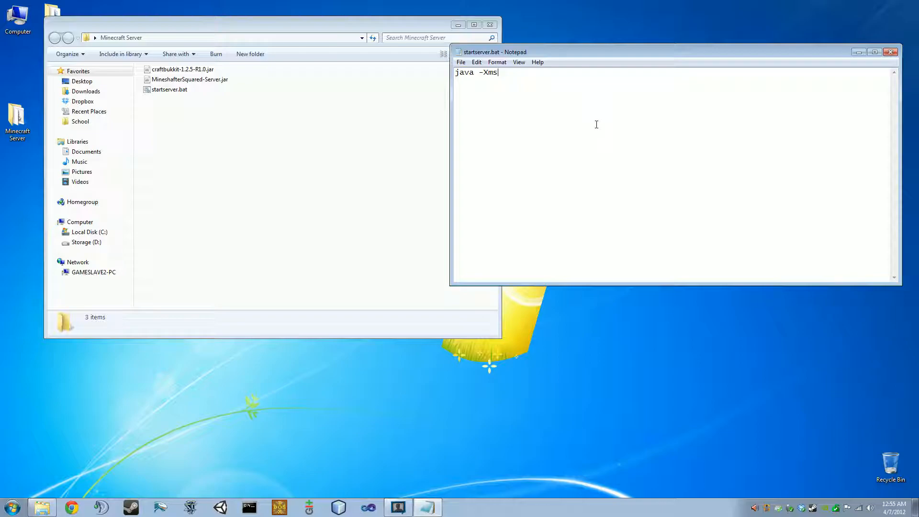
text(512M)
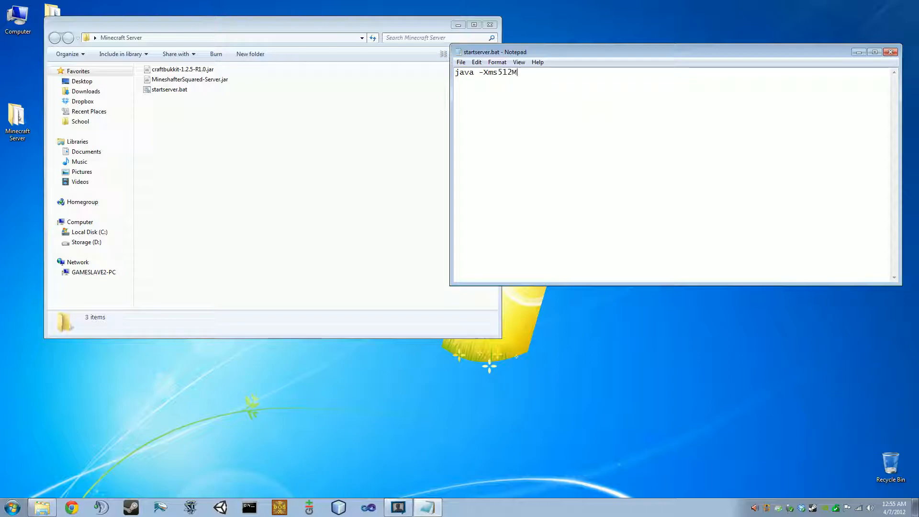
text(-)
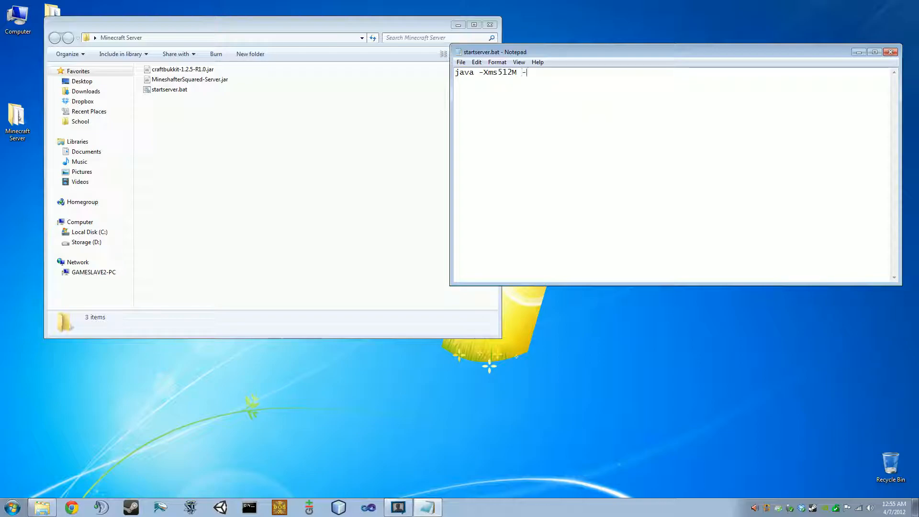
text(Xm)
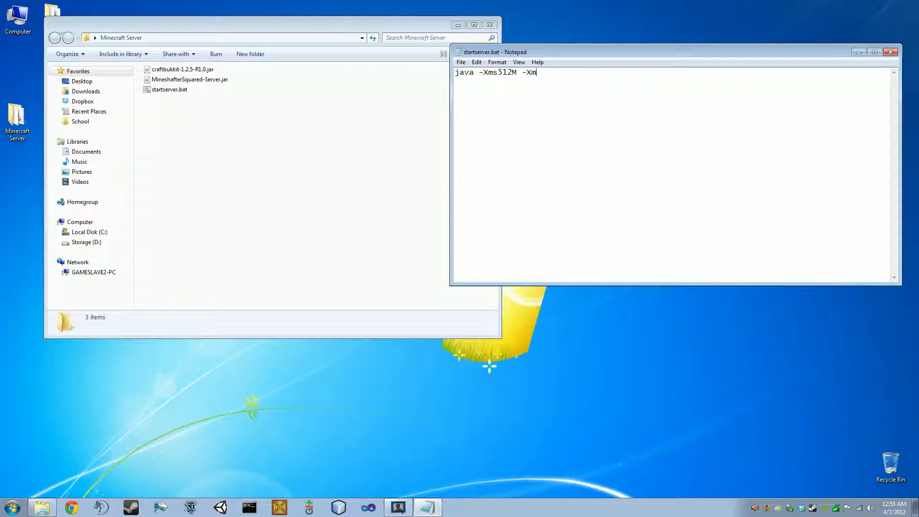
text(x)
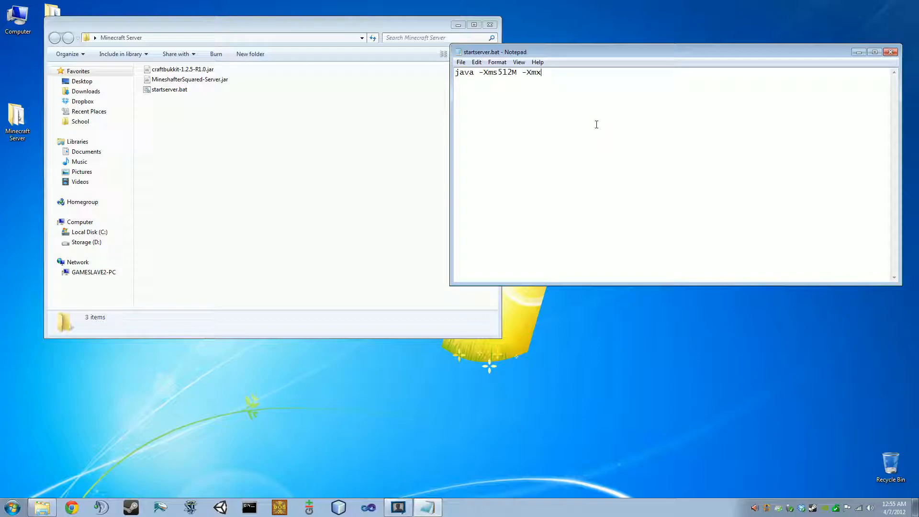
text(1024M)
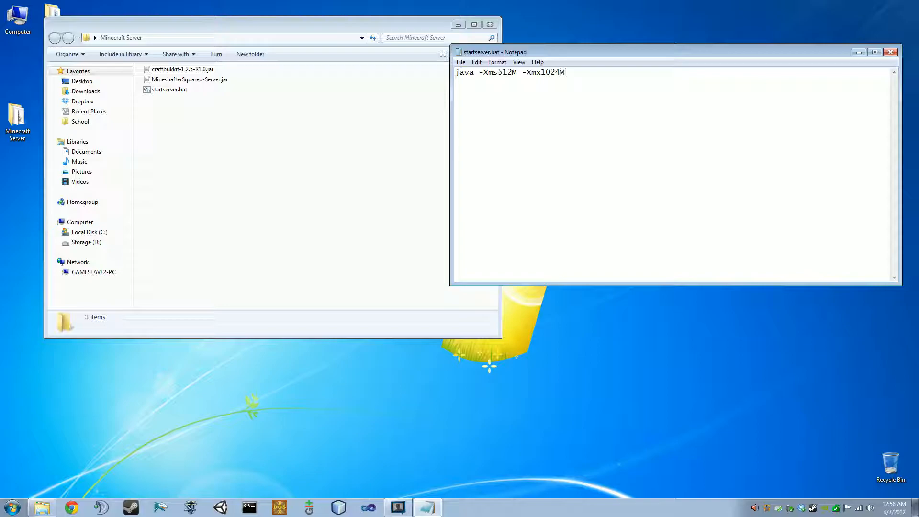
mouse_move(597, 125)
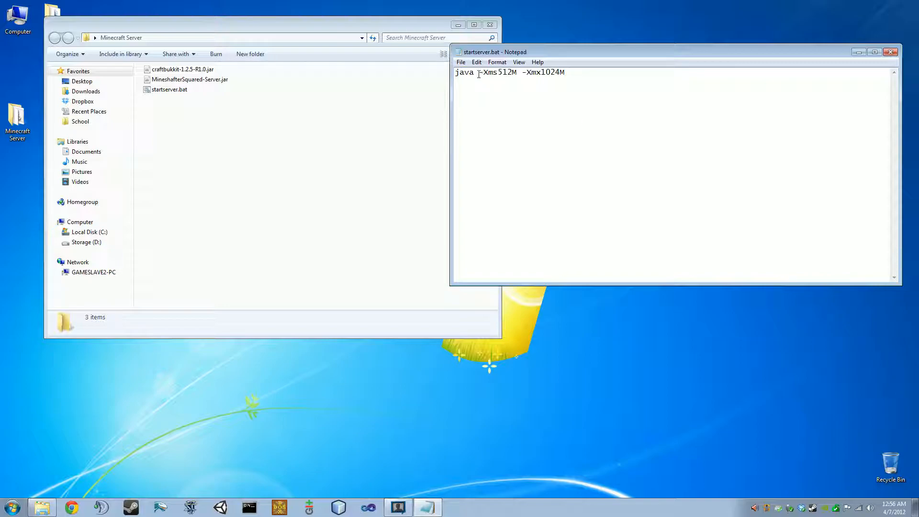
drag(480, 72, 516, 73)
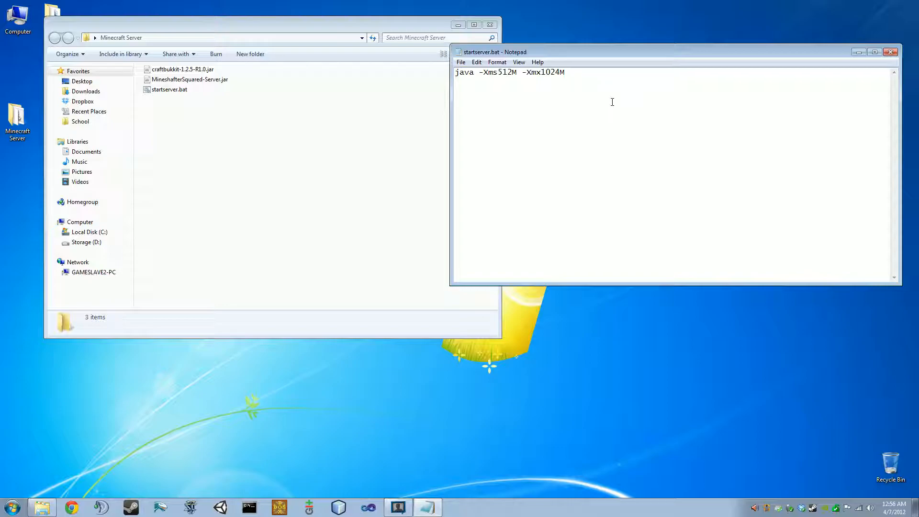
mouse_move(497, 80)
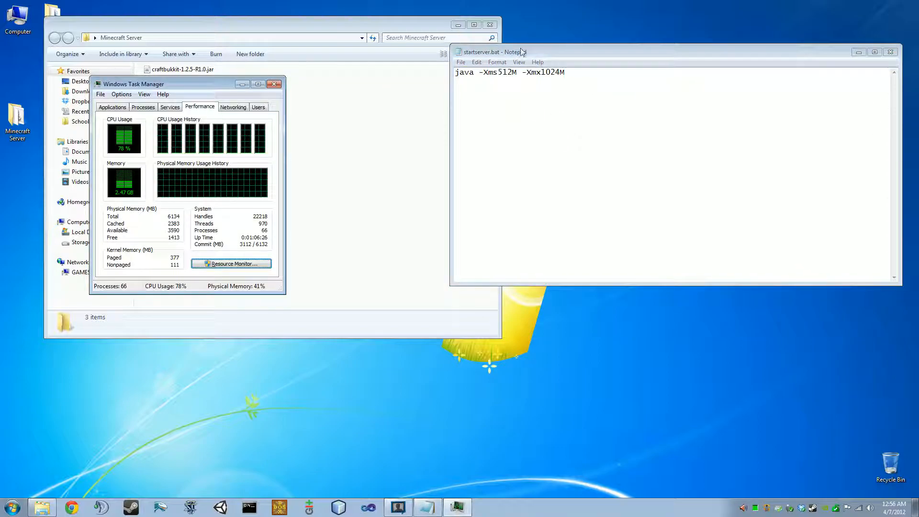
Enlarge Task Manager's performance view to check total physical memory (6134 MB).
drag(133, 84, 133, 45)
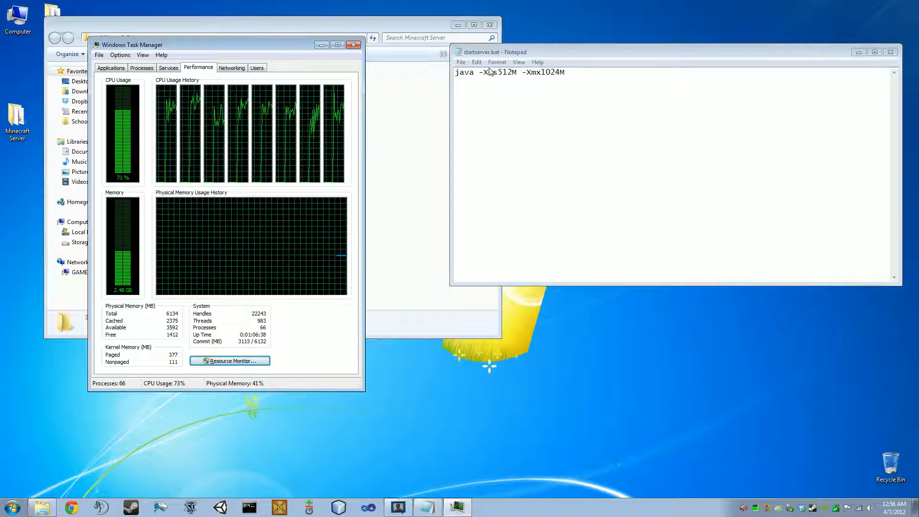
double_click(492, 73)
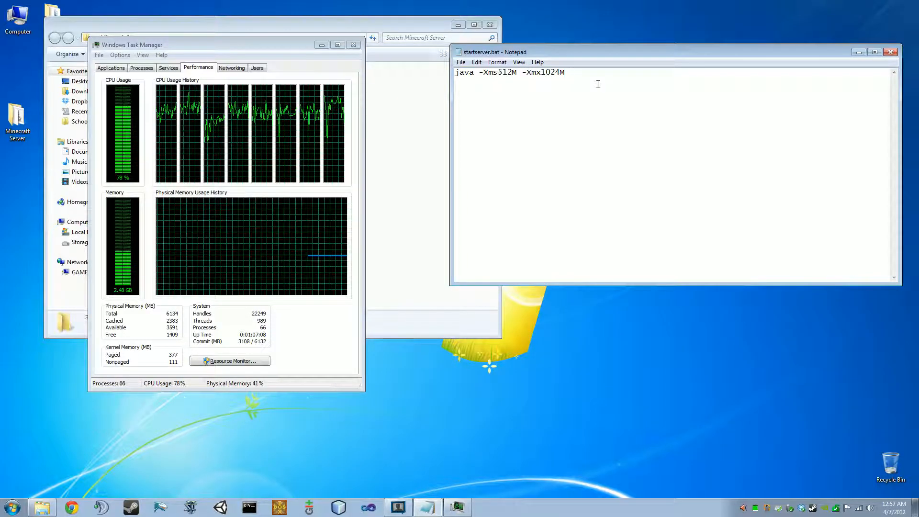
text(" ")
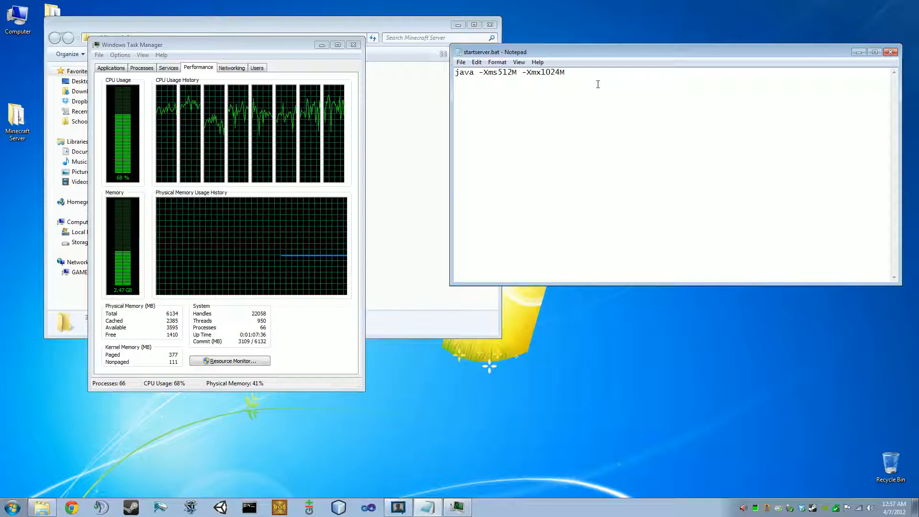
Append '-jar MineshafterSquared-Server.jar craftbukkit-1.2.5-R1.0.jar' to the memory flags line.
text(-)
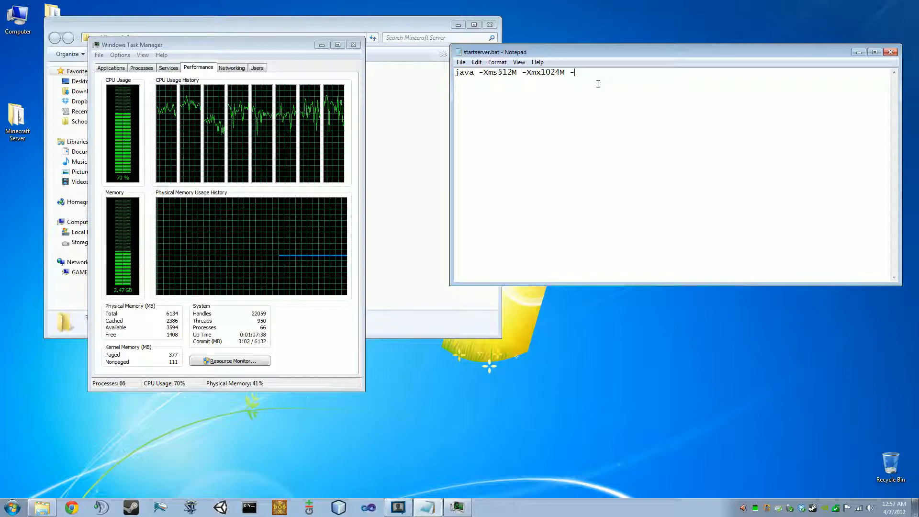
text(jar)
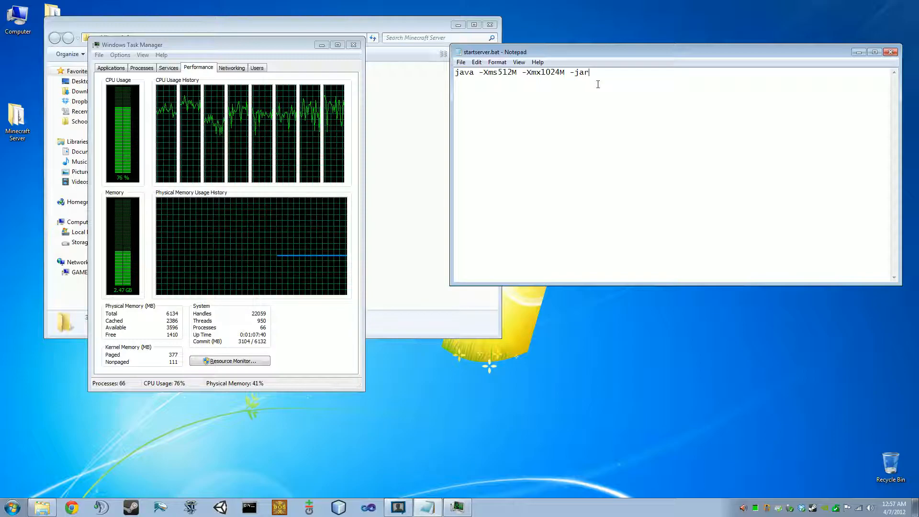
click(337, 44)
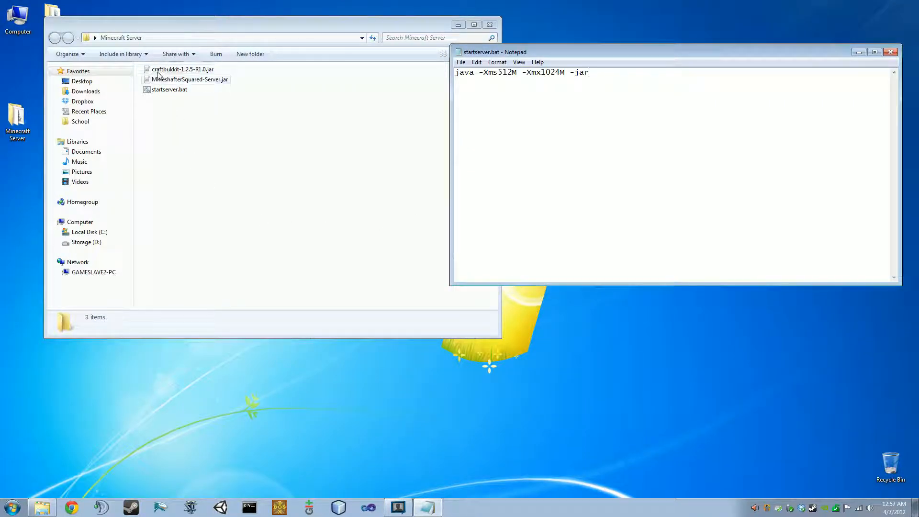
click(178, 69)
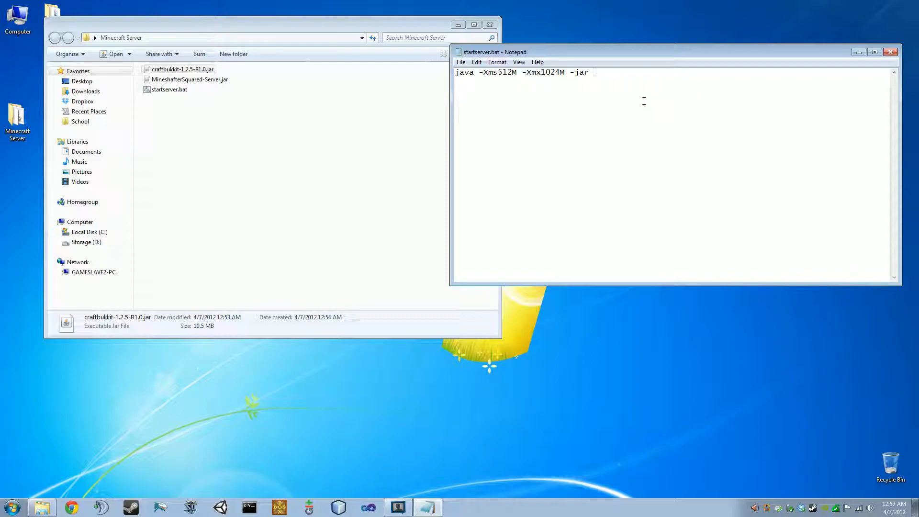
text(" ")
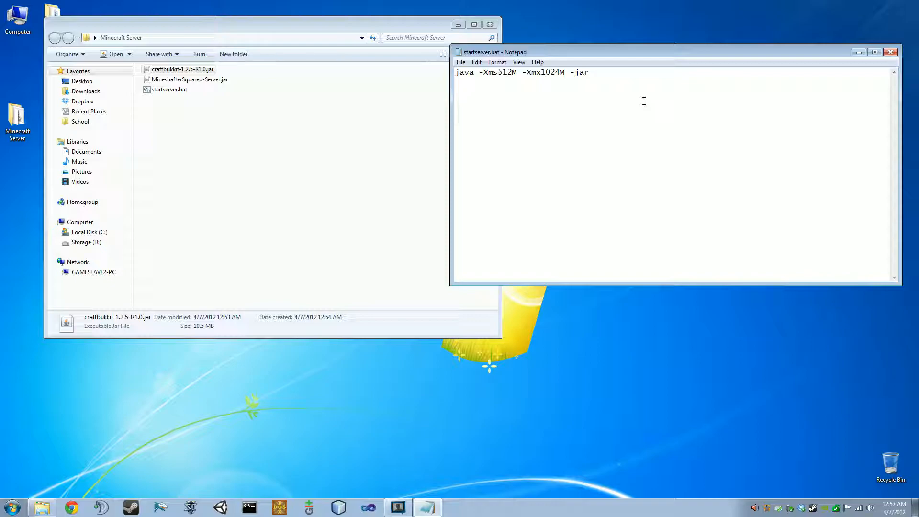
text(Minecha)
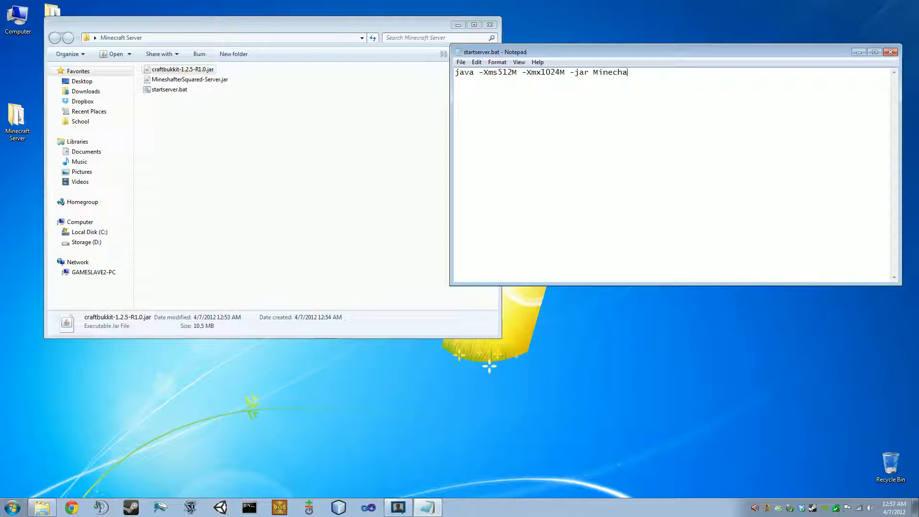
key(Backspace)
text(shafterSquared-Server.jar)
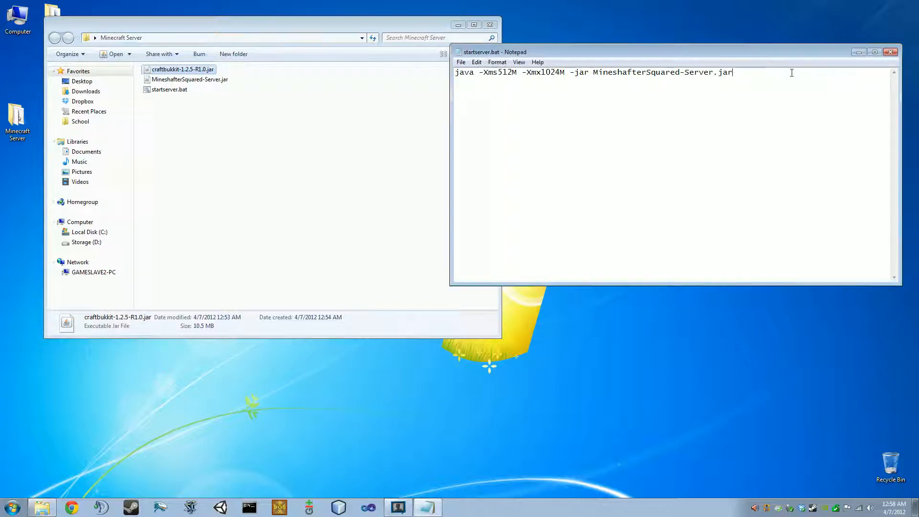
text(craftbukkit-1.2.5-R1.0.jar)
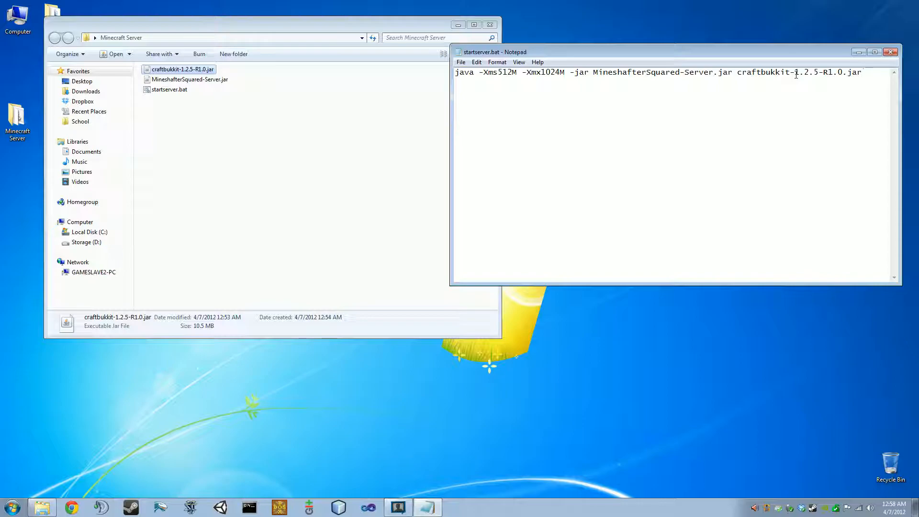
Retype the CraftBukkit jar name at the line's end and remove the trial nogui text.
drag(728, 73, 862, 73)
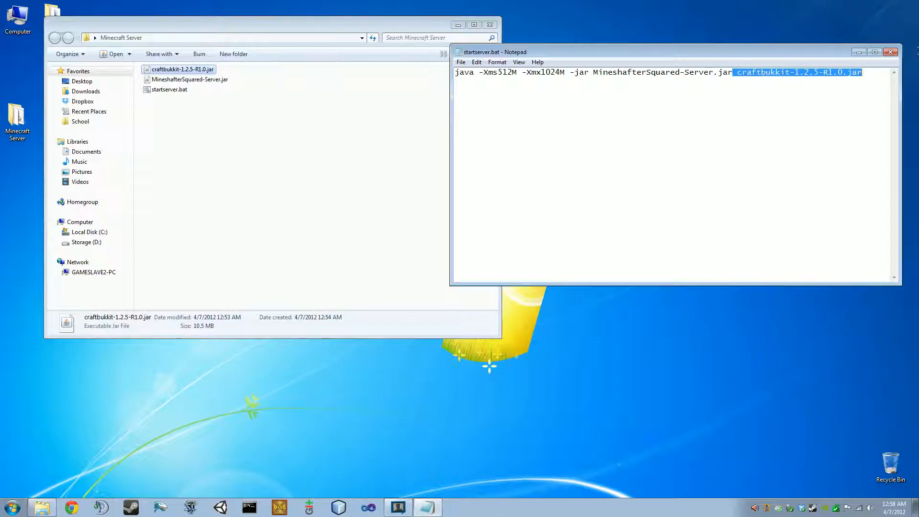
key(Delete)
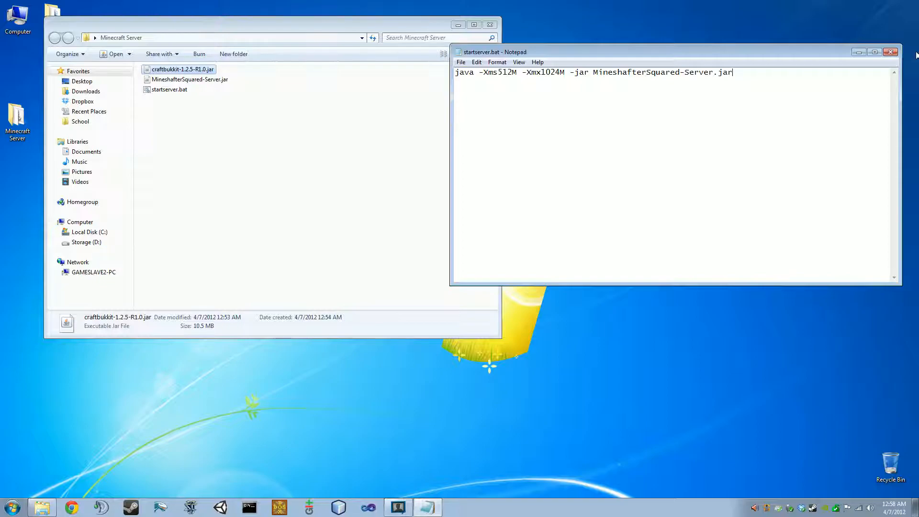
text(craftbukkit-1.2.5-R1.0.jar)
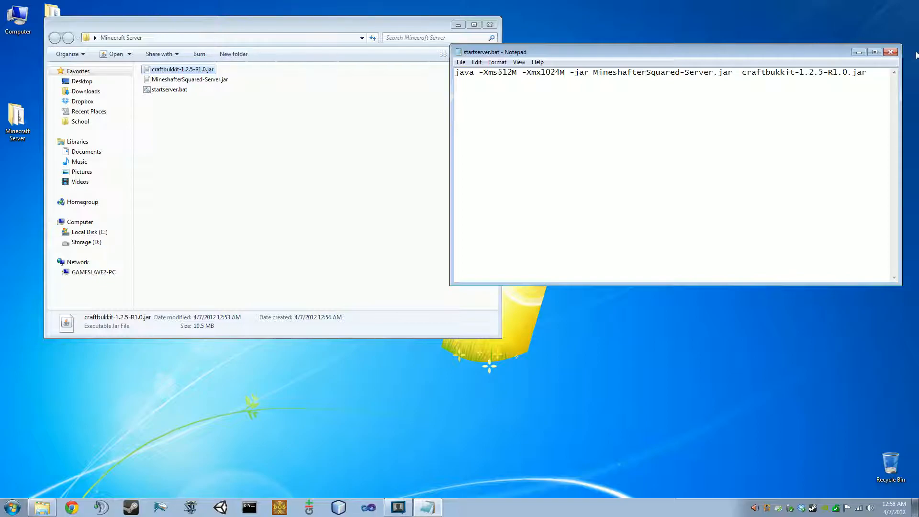
text(|)
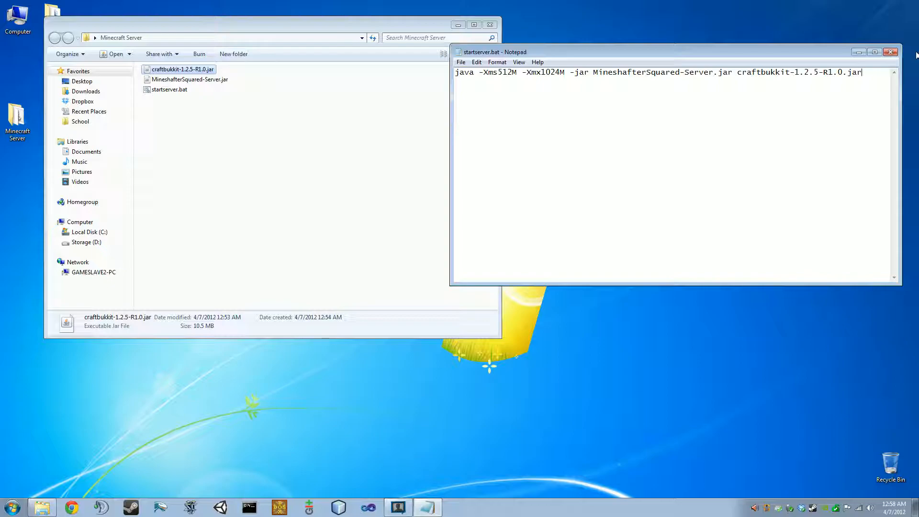
mouse_move(881, 63)
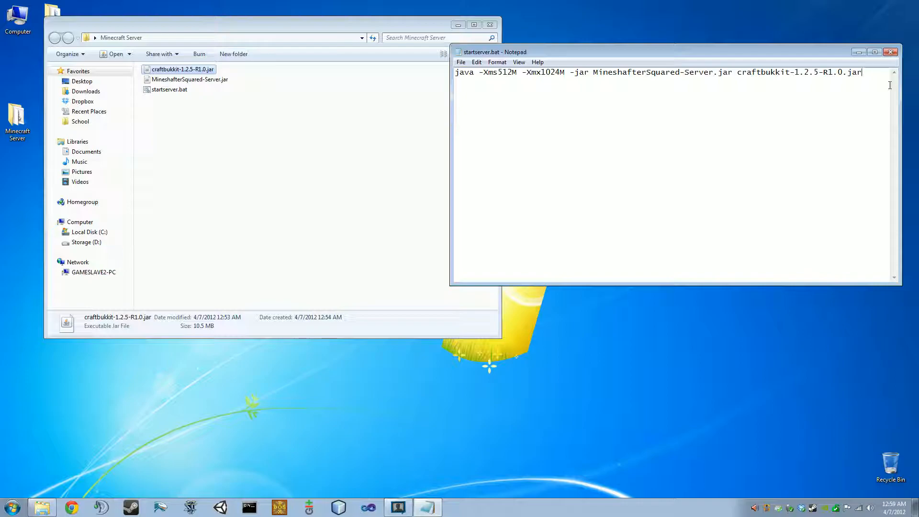
text(nog)
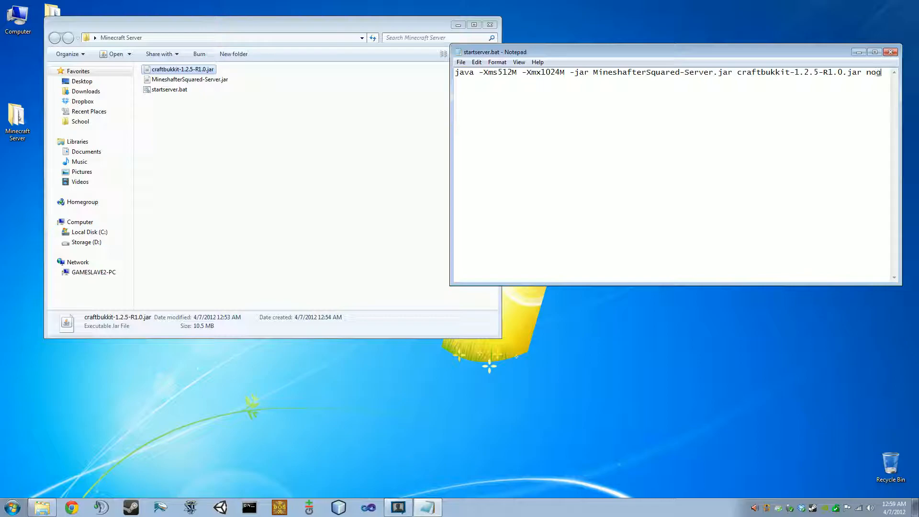
text(t)
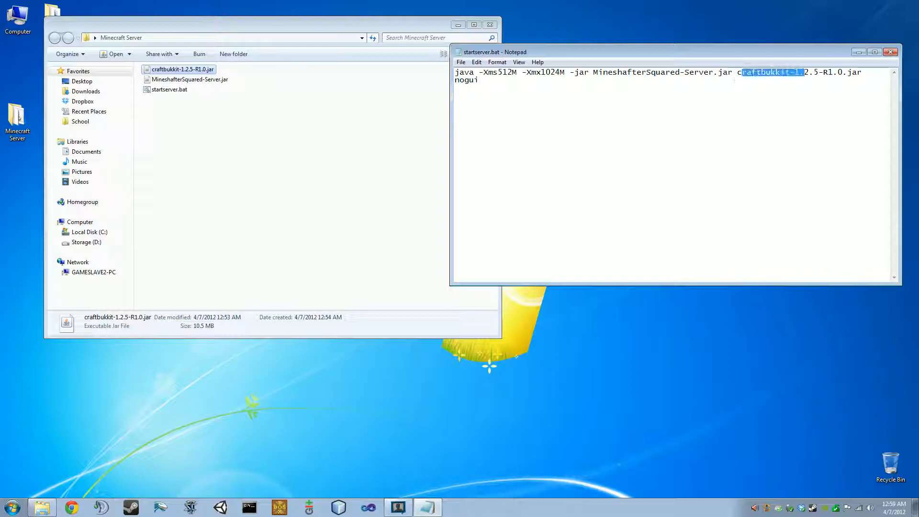
click(557, 76)
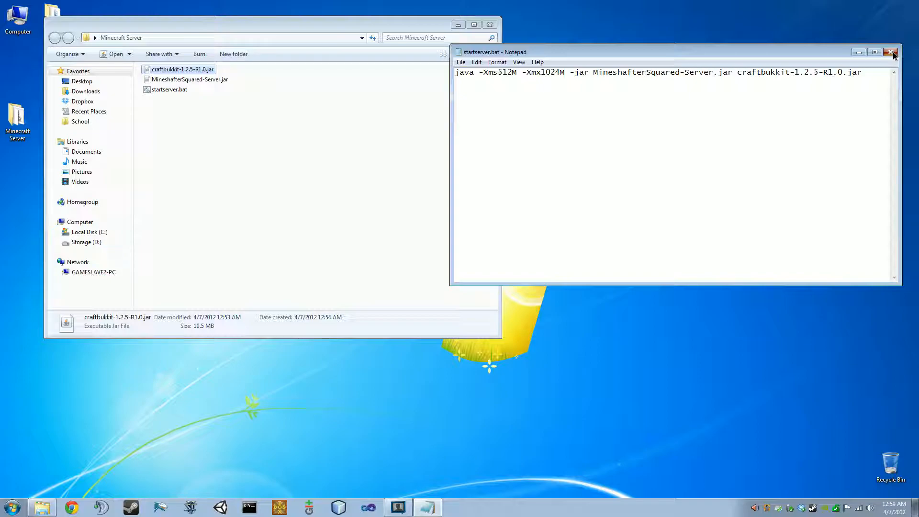
Close Notepad, run startserver.bat to launch the server, and select server.properties.
click(890, 52)
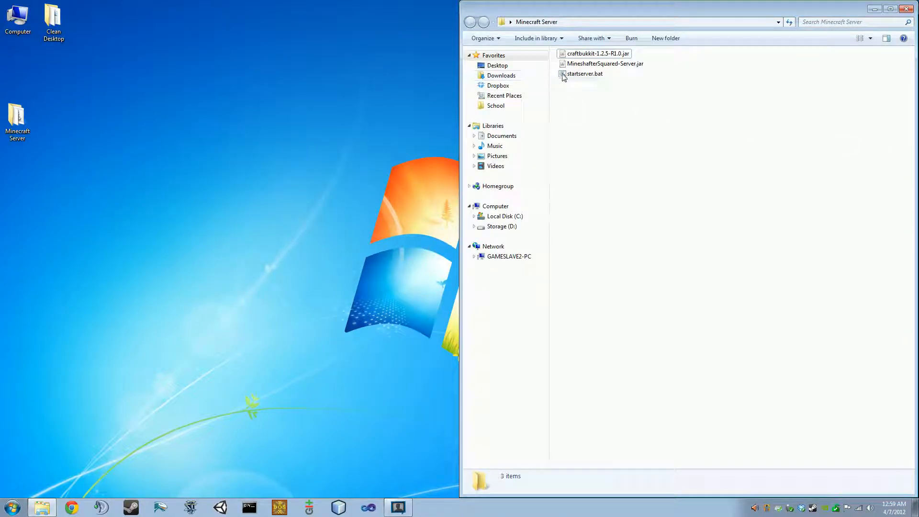
double_click(585, 73)
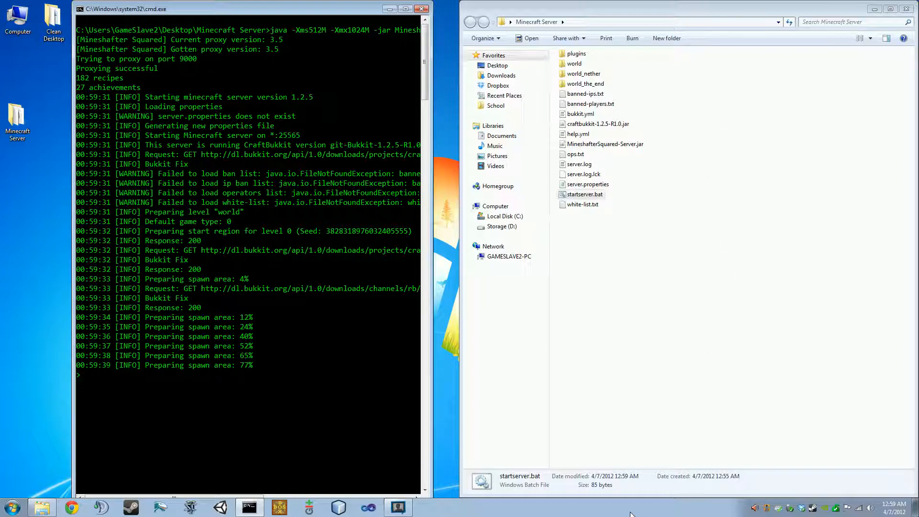
click(588, 184)
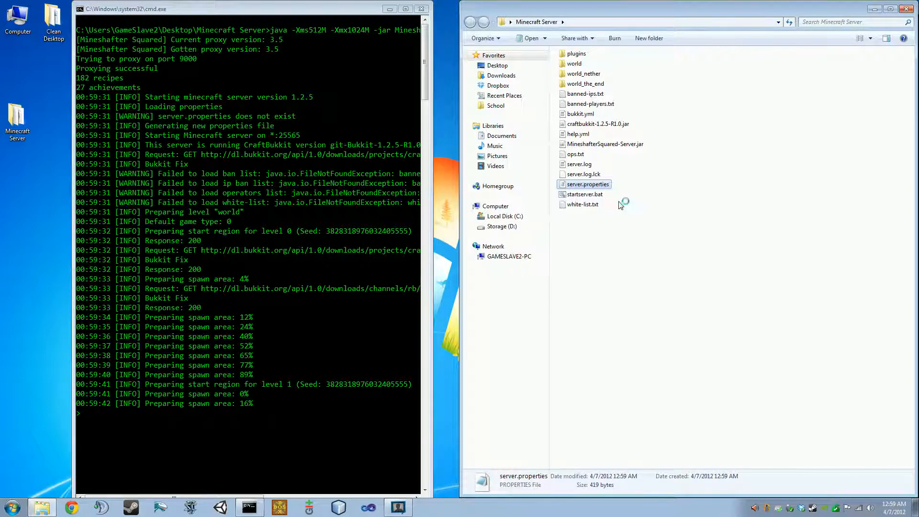
Open server.properties in Notepad, briefly set max-players to 2000, then restore it to 20.
double_click(588, 184)
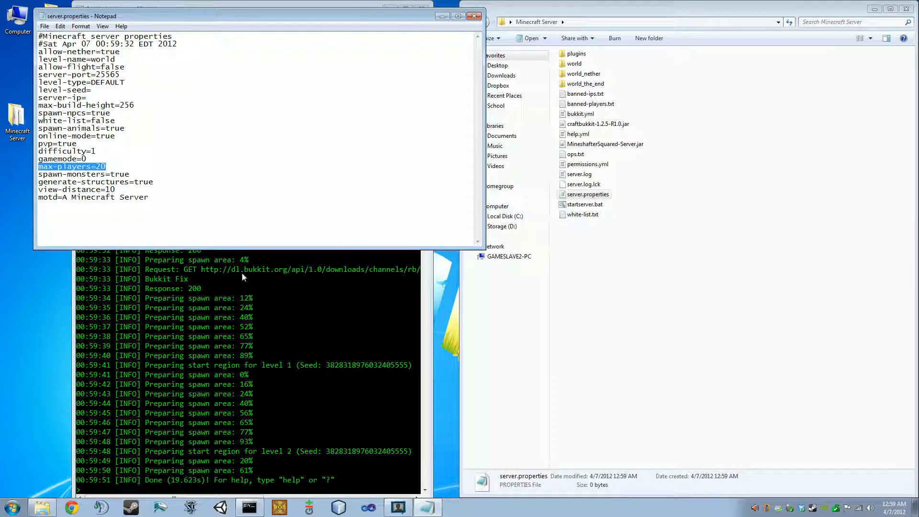
mouse_move(299, 276)
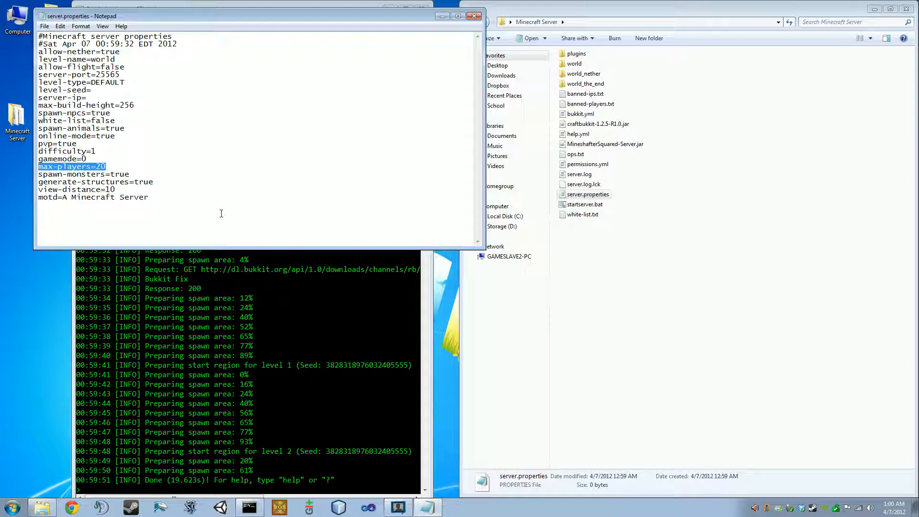
text(00)
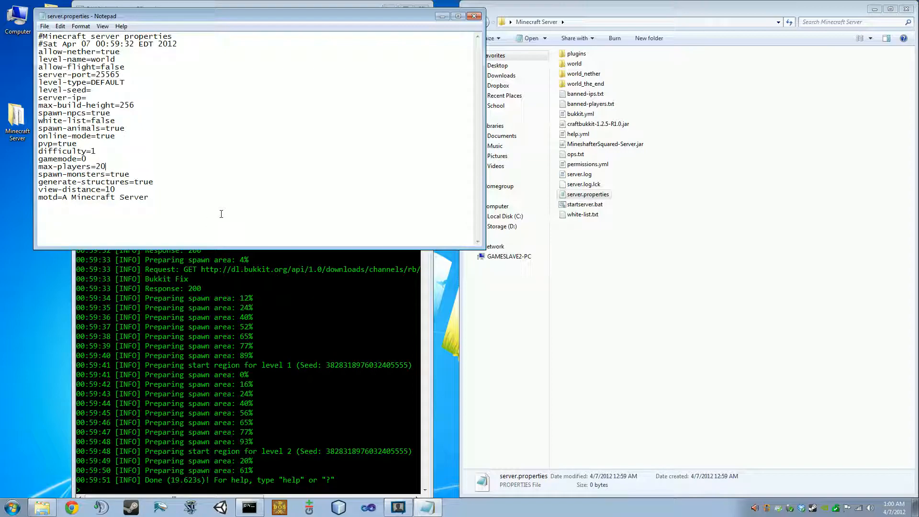
text(00)
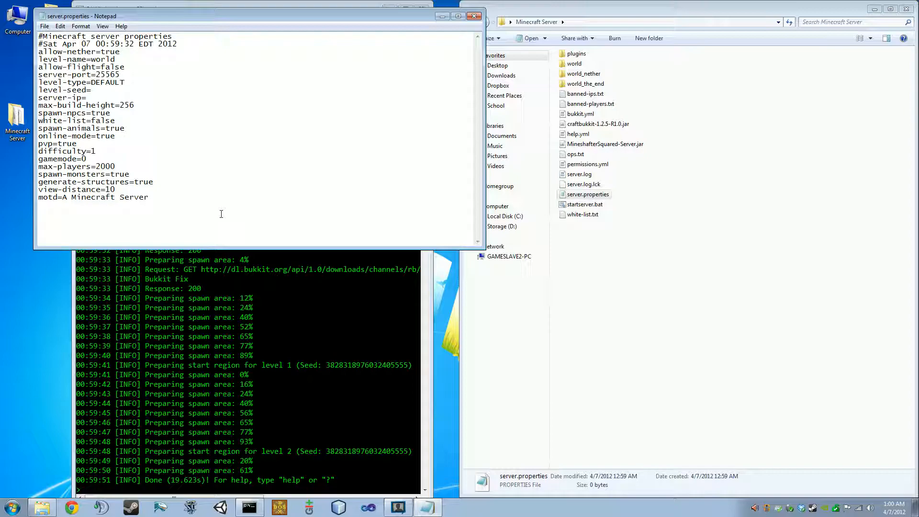
click(115, 166)
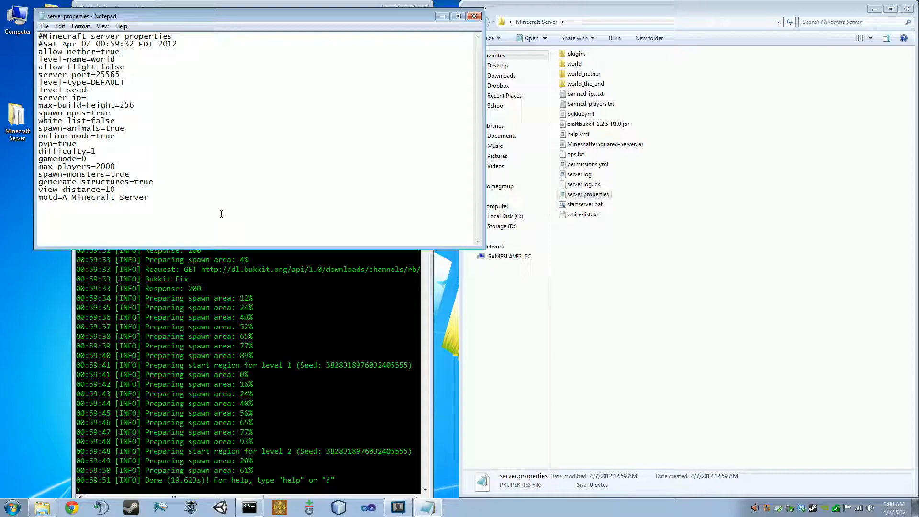
key(BackSpace)
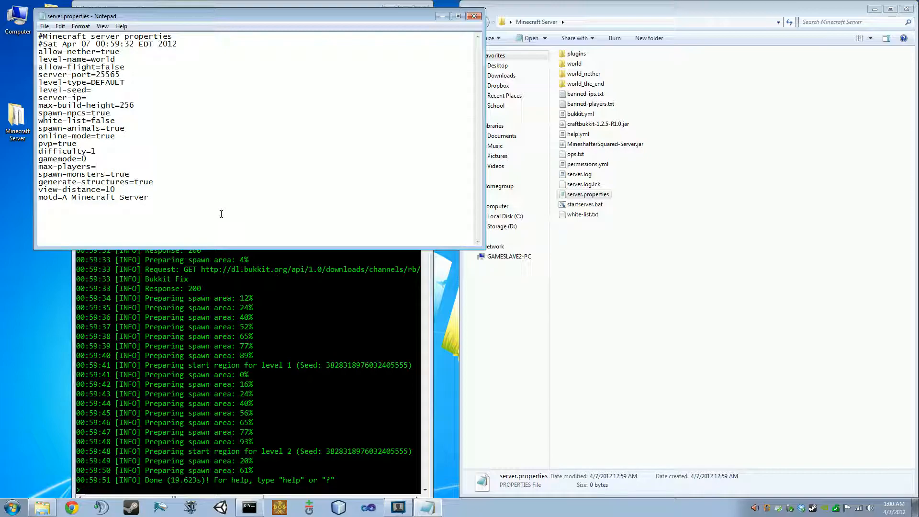
text(20)
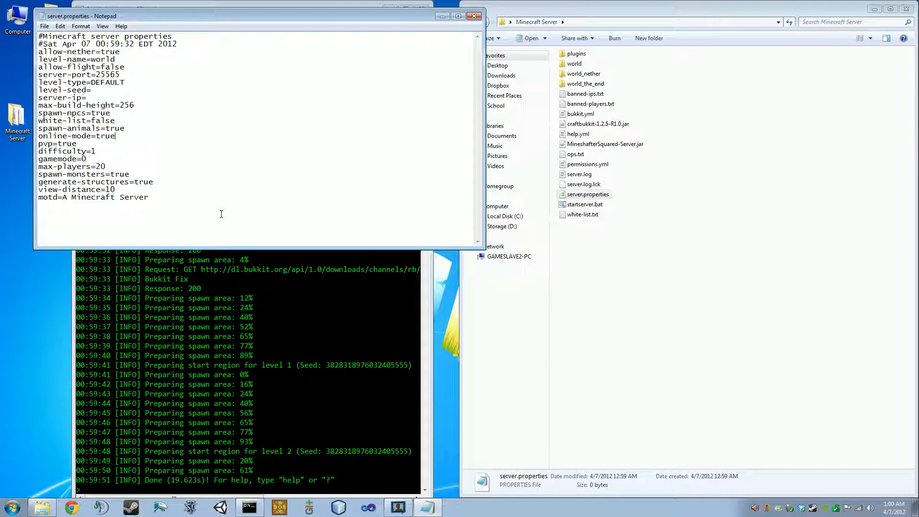
double_click(106, 135)
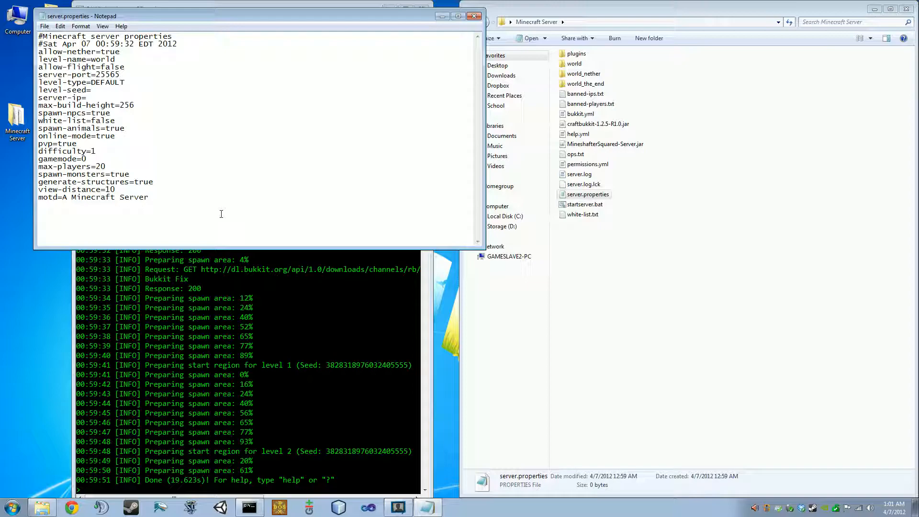
mouse_move(193, 188)
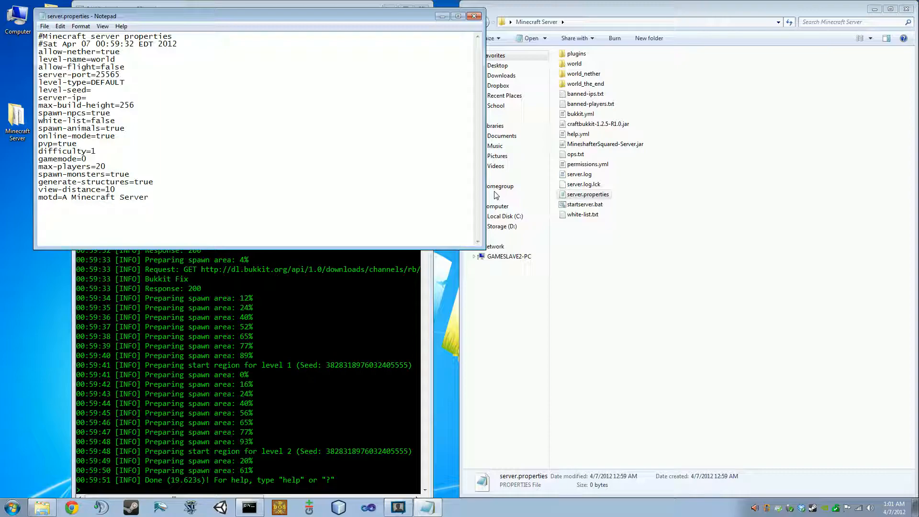
Append an enable-query=true line to server.properties and dismiss the file-in-use save error.
text(enabl)
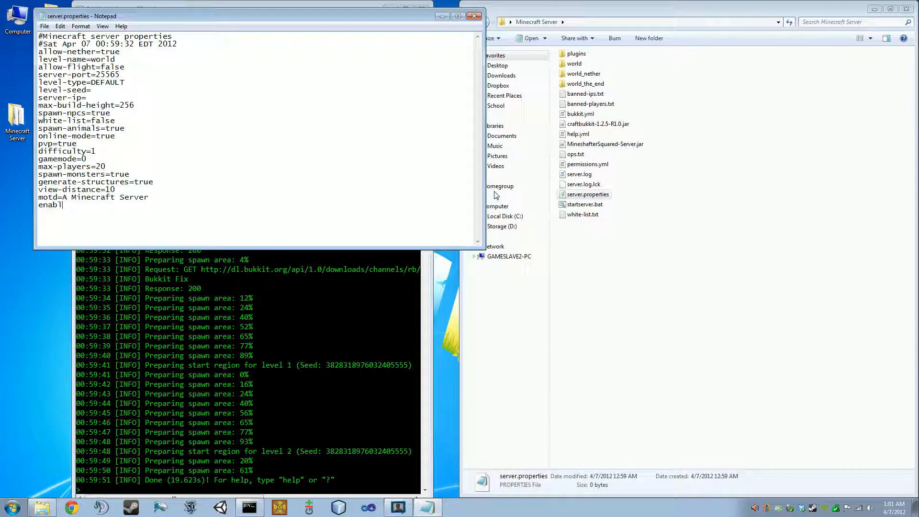
text(e-query)
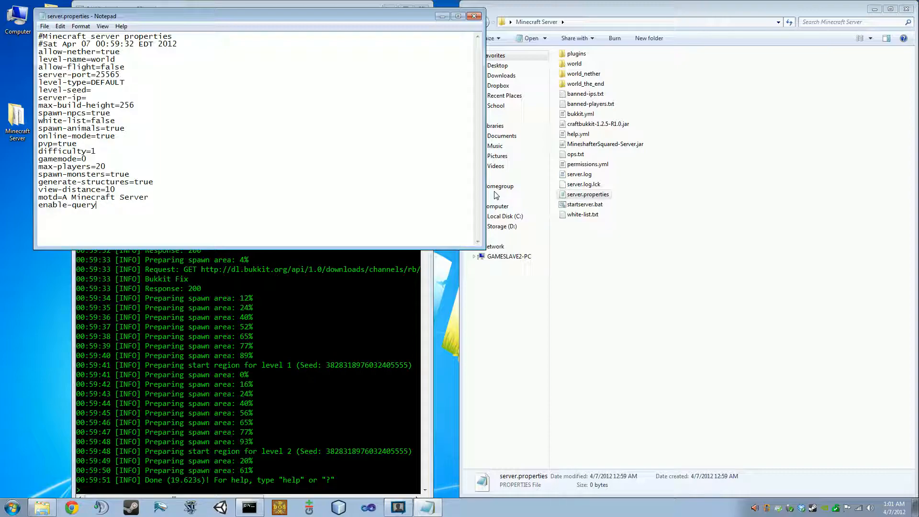
text(=true)
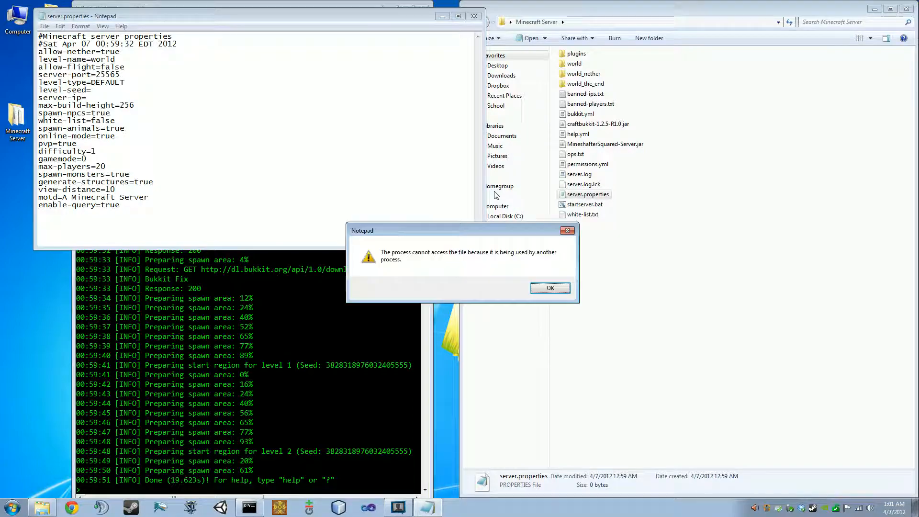
click(550, 288)
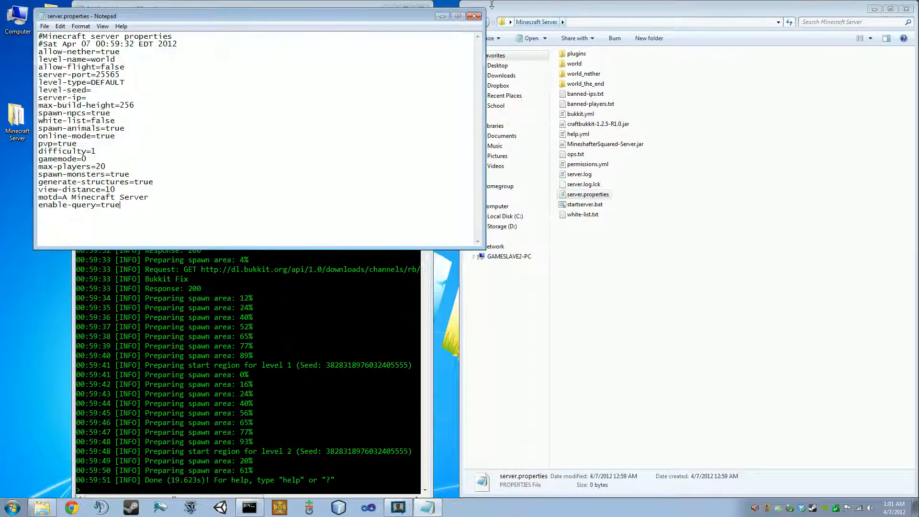
Reopen server.properties, change enable-query from false to true, and stop the server.
click(474, 16)
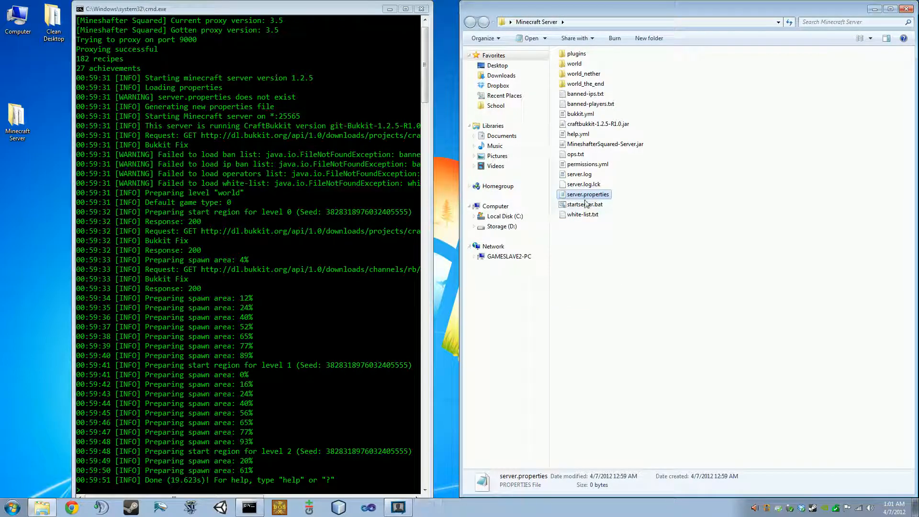
right_click(584, 194)
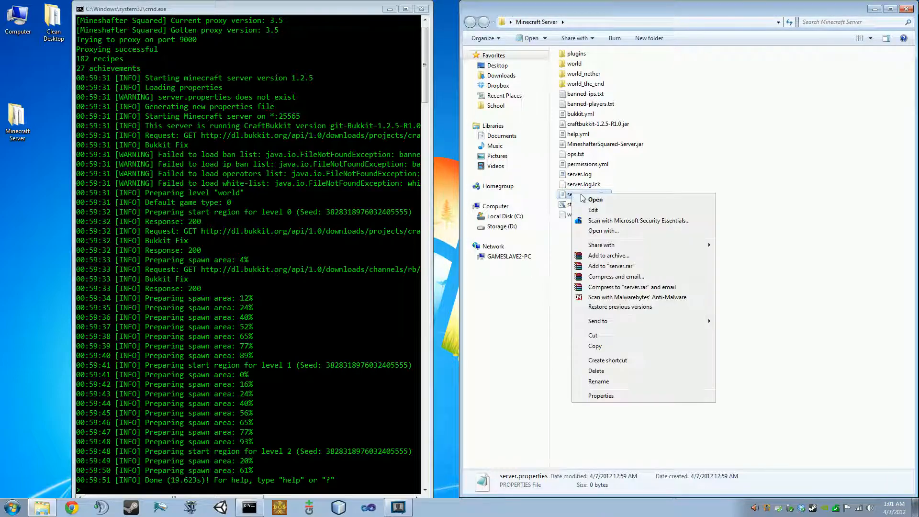
click(595, 200)
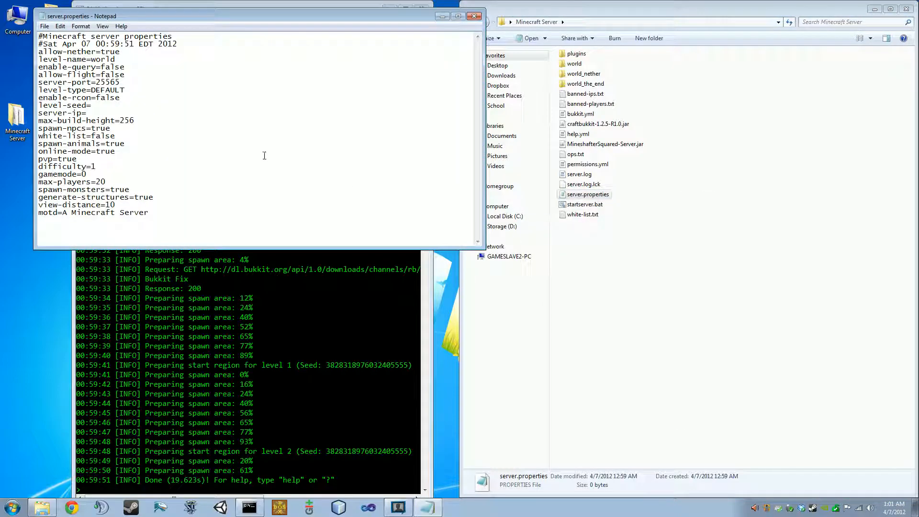
double_click(72, 67)
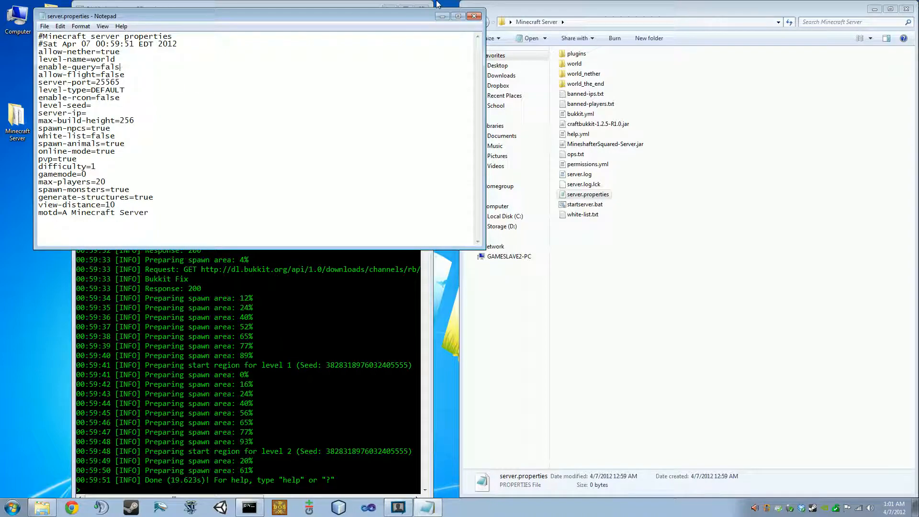
text(rue)
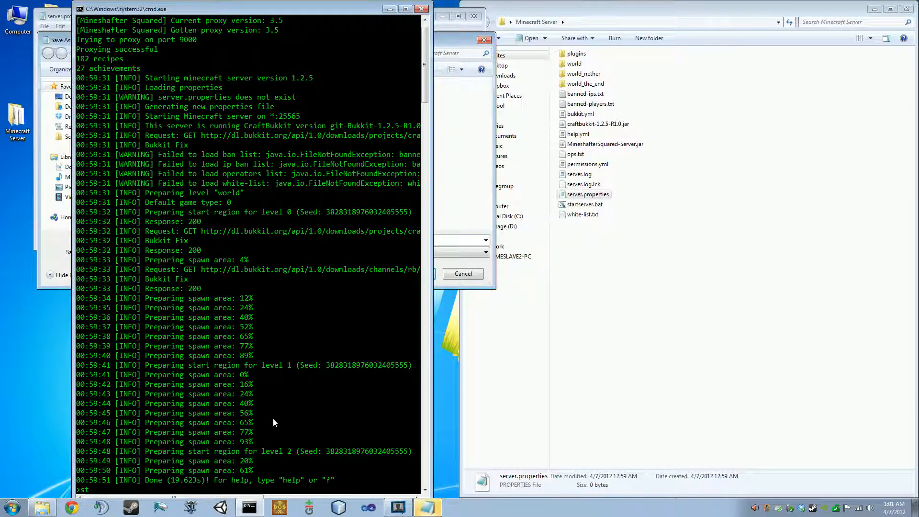
text(stop)
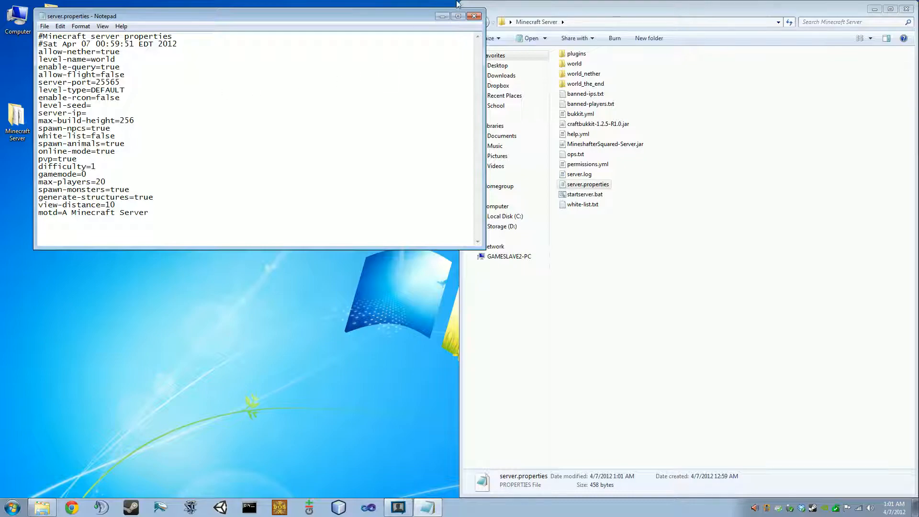
Close Notepad, leaving Explorer's Minecraft Server folder with its 16 items showing.
click(474, 15)
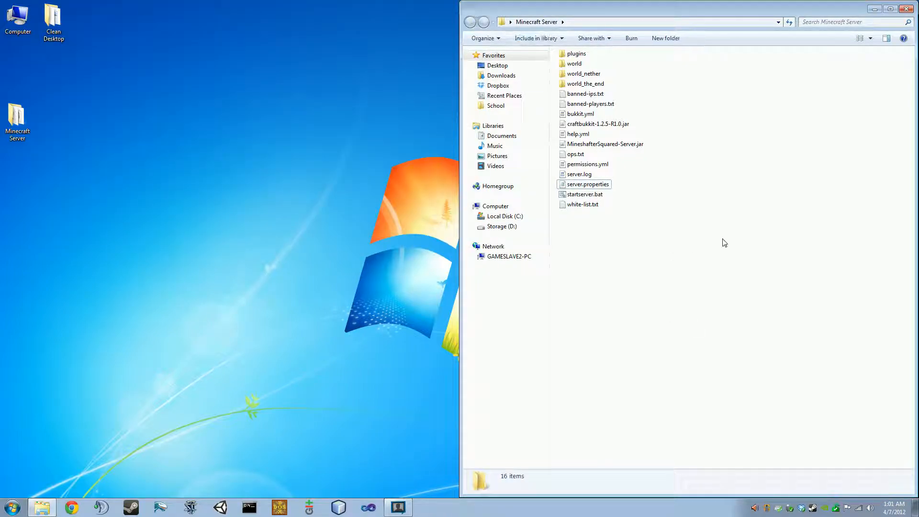
mouse_move(804, 306)
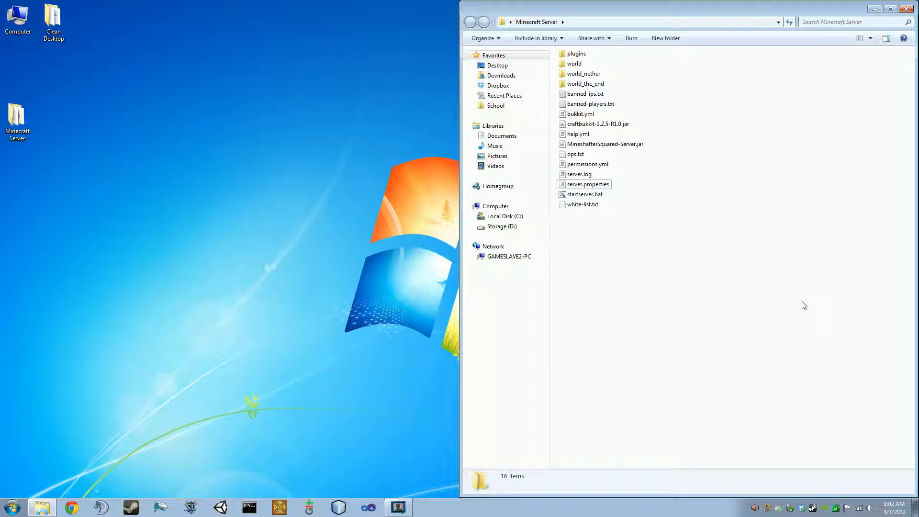
Open Chrome, go to mineshaftersquared.com and sign in as kdz8x.
click(73, 509)
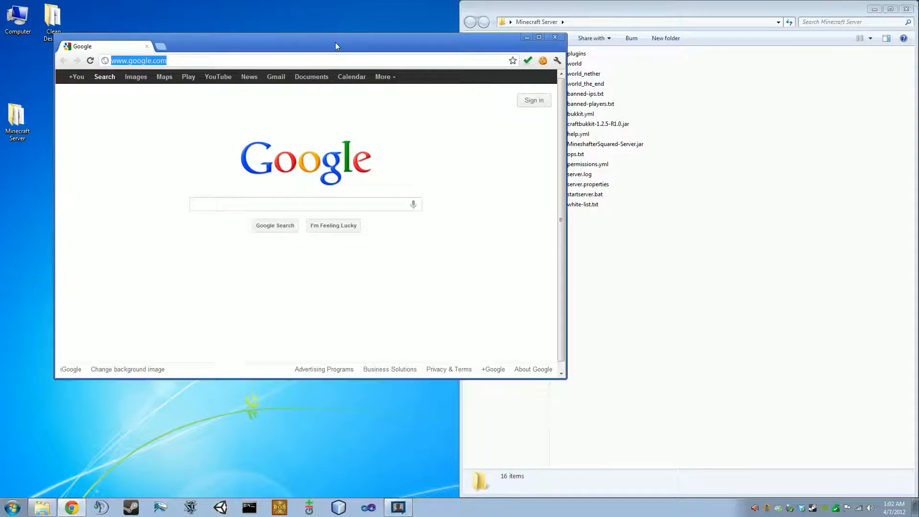
text(mineshaftersquared.com)
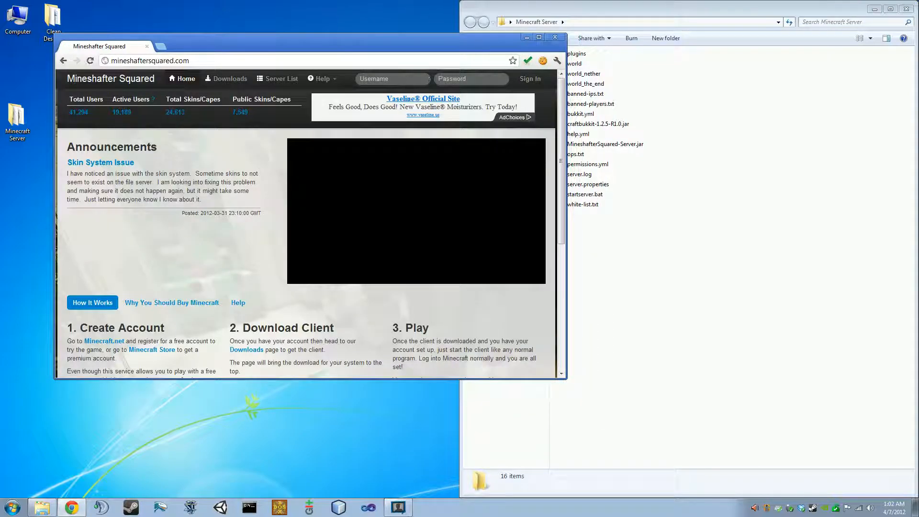
text(kdz8x)
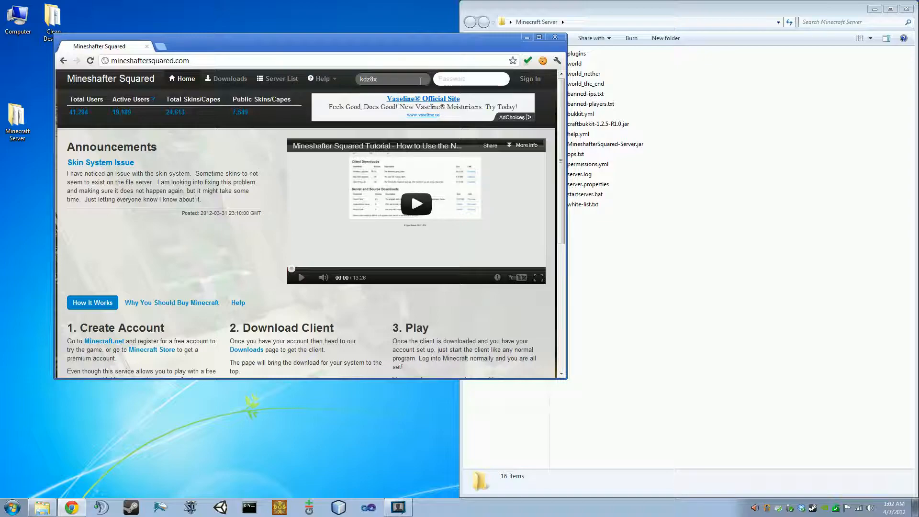
click(393, 79)
text(KayoticSully)
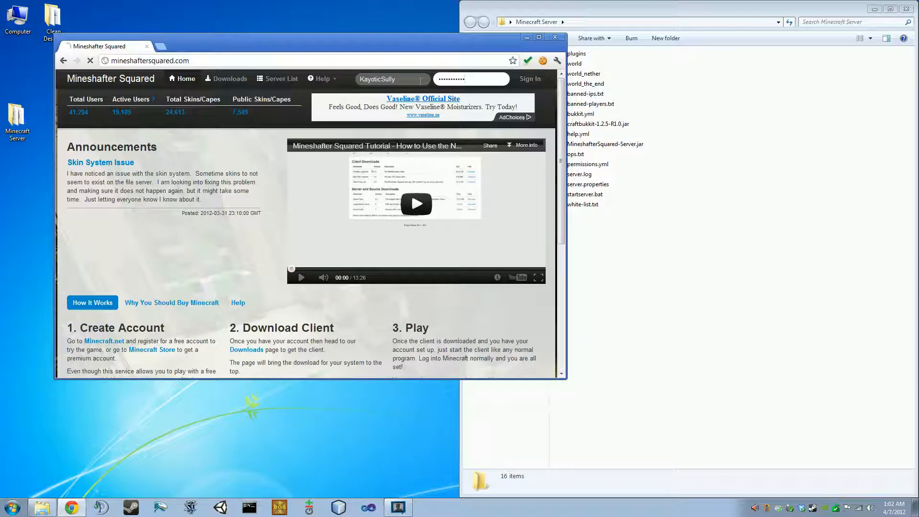
click(516, 78)
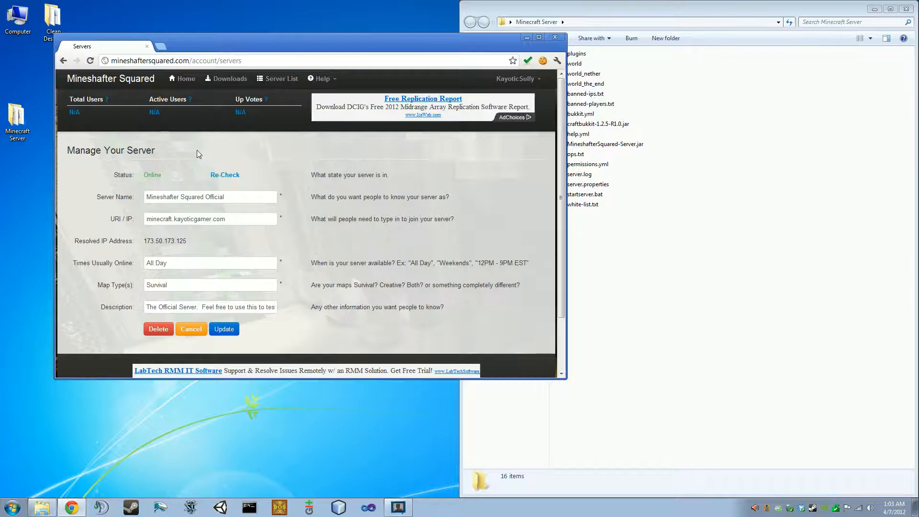
Re-check the server status on Manage Your Server and highlight the Online result.
click(225, 175)
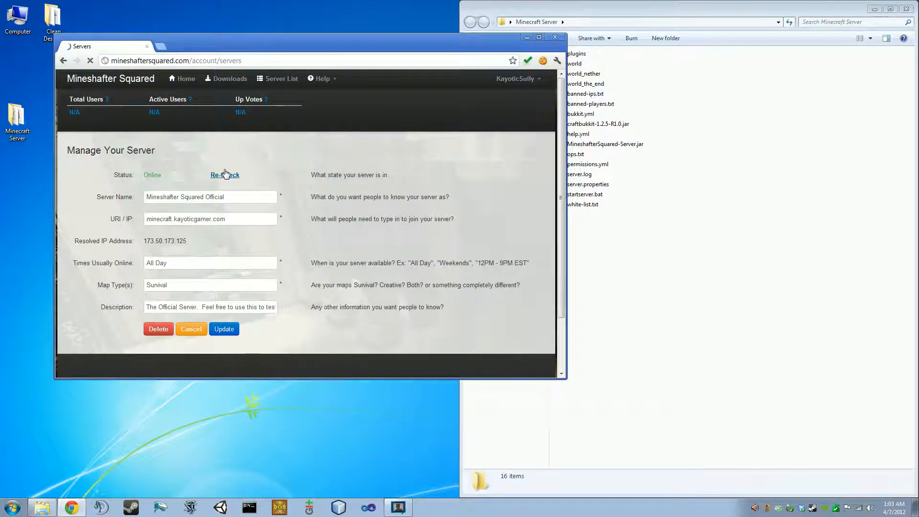
click(225, 175)
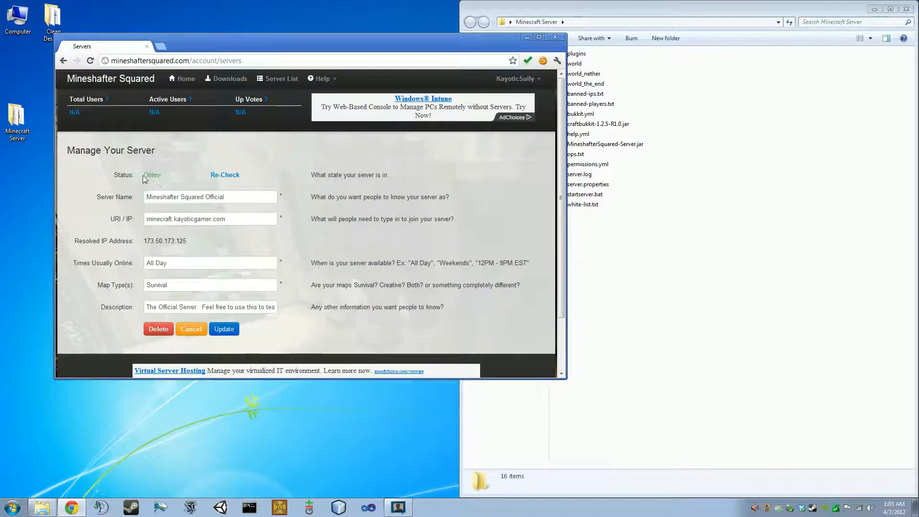
double_click(153, 174)
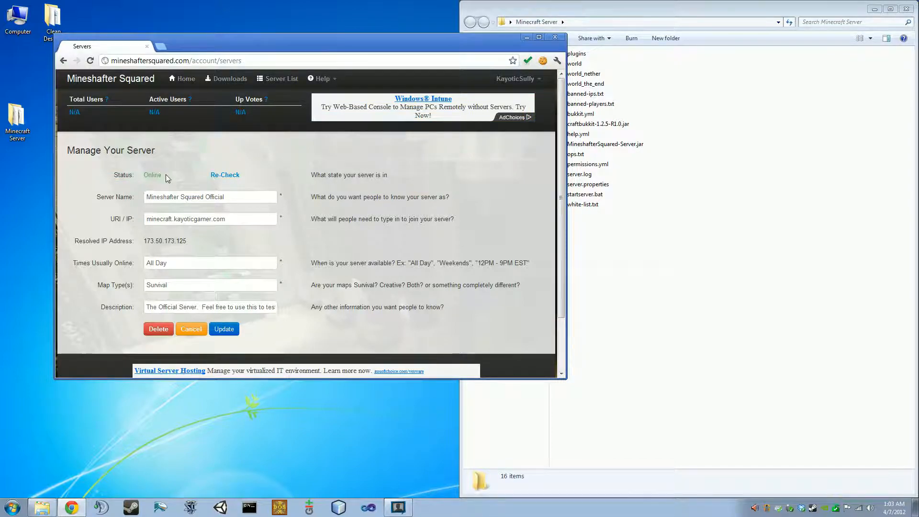
mouse_move(181, 155)
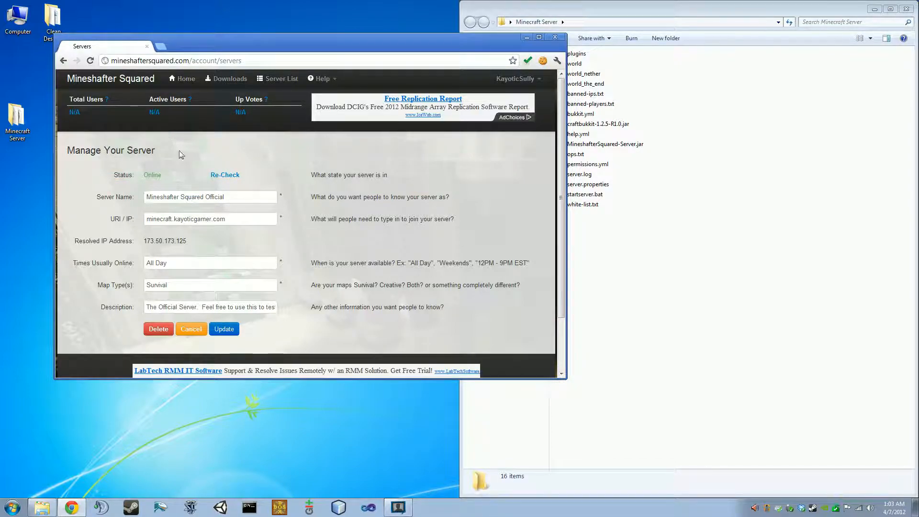
double_click(152, 175)
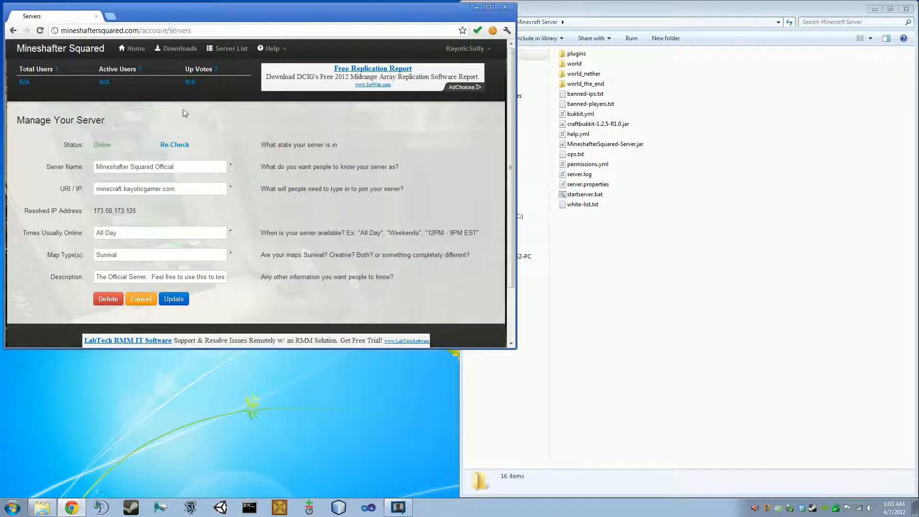
double_click(102, 144)
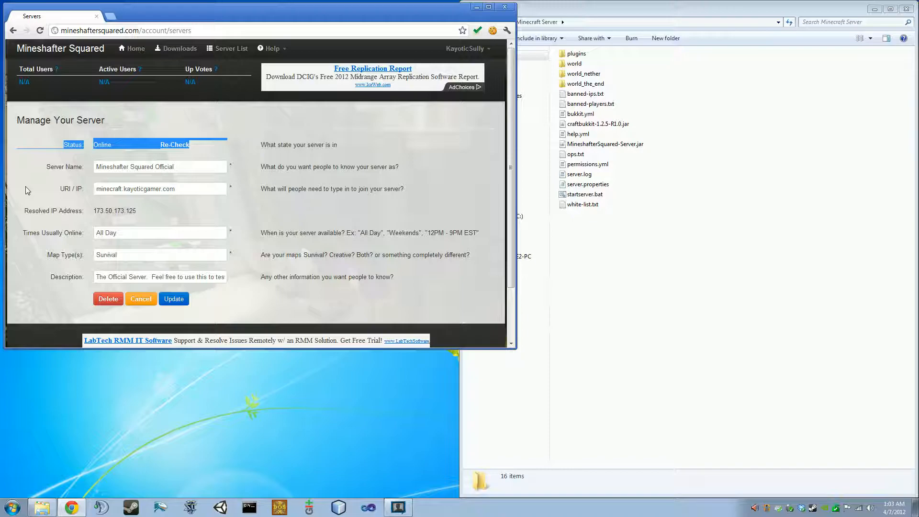
mouse_move(48, 188)
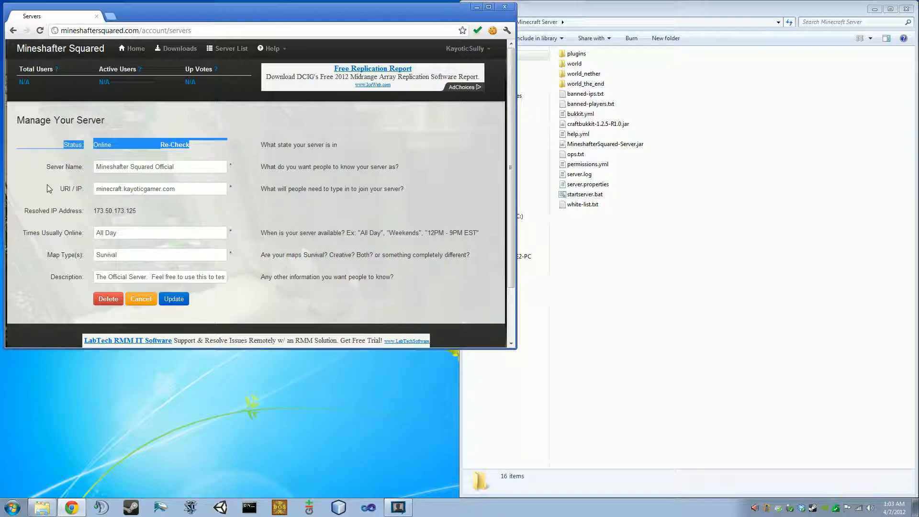
mouse_move(40, 192)
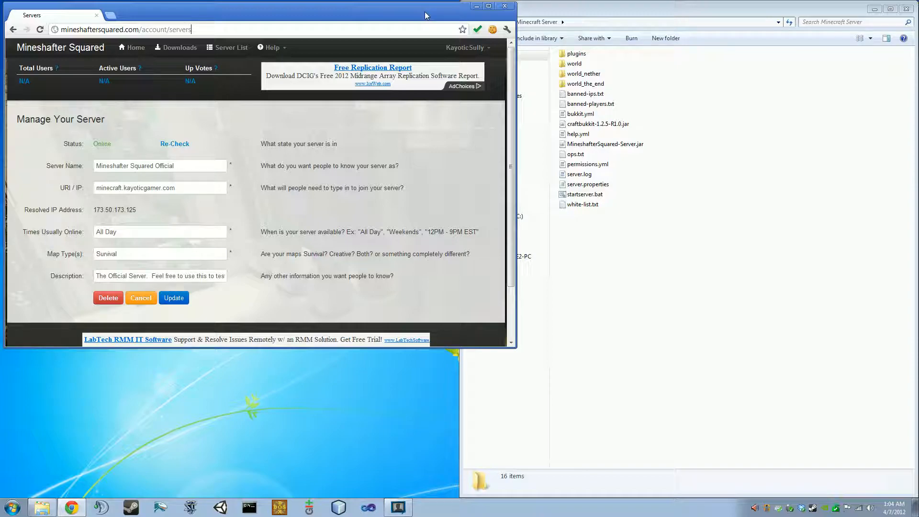
mouse_move(447, 401)
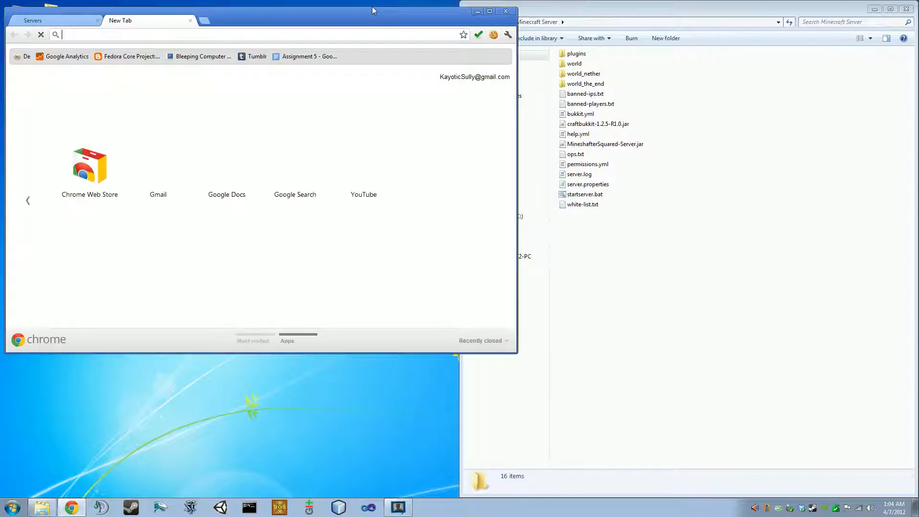
In a new tab, search Google for 'what is my ip' and select the 67.80.19.115 result.
text(google.com/adsense)
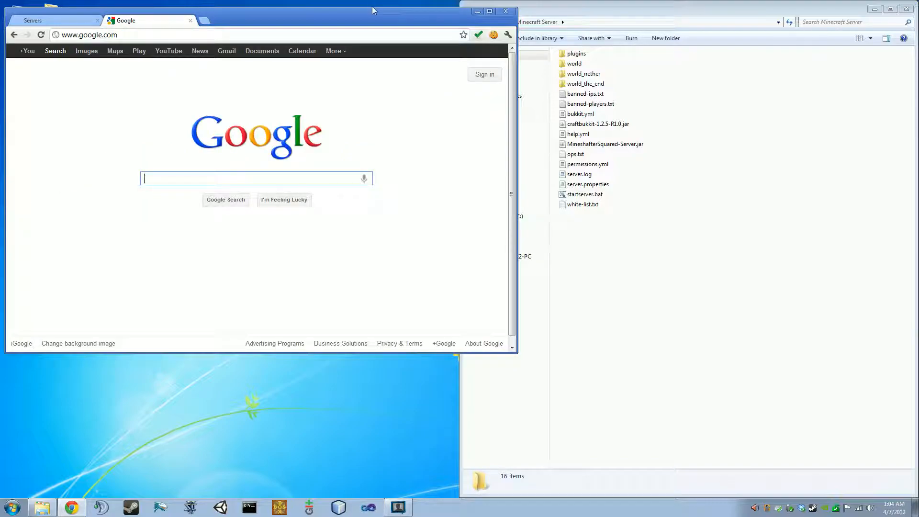
text(what is m)
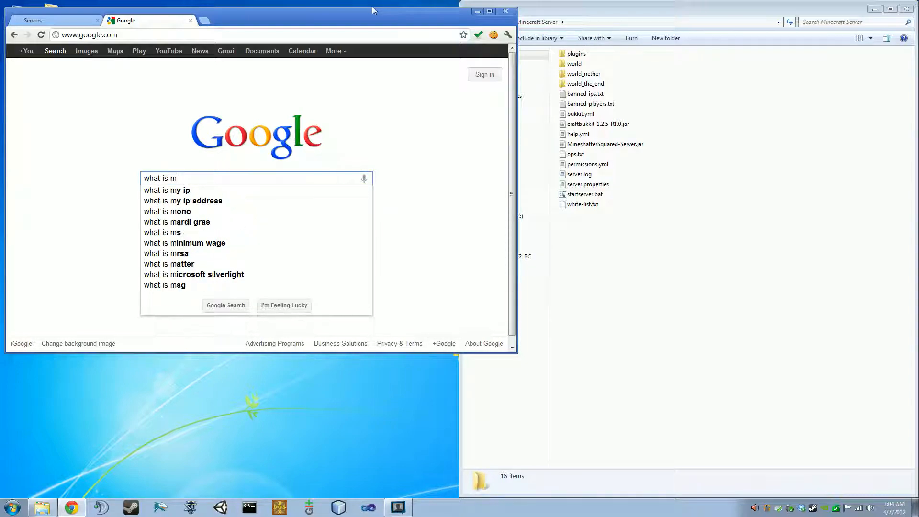
click(166, 190)
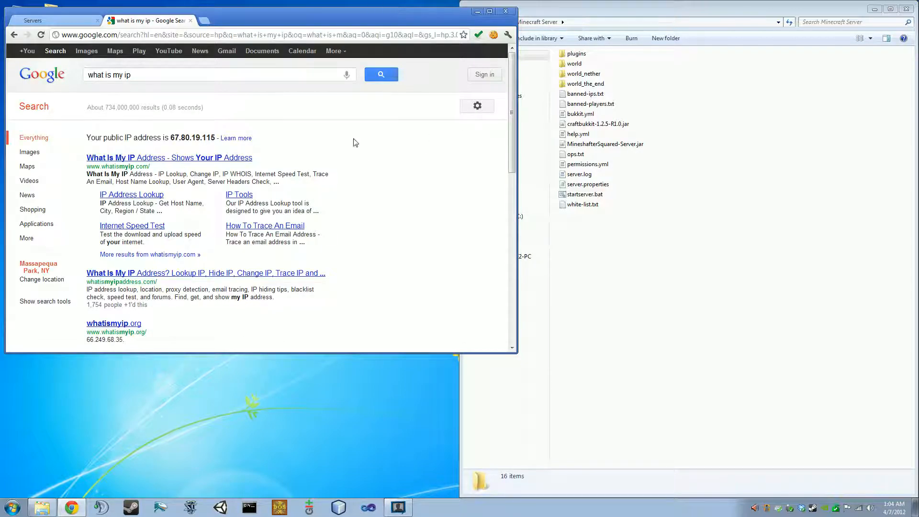
double_click(189, 138)
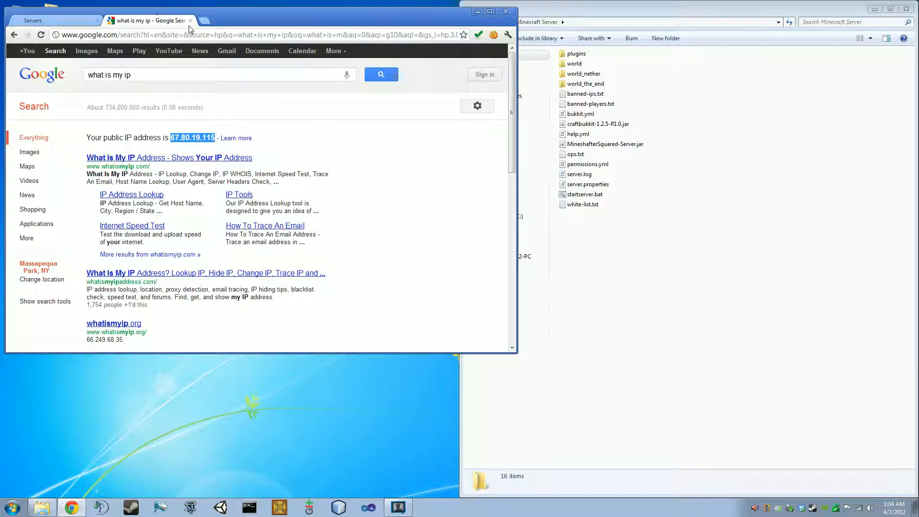
Return to the Manage Your Server page and open the site's Help dropdown.
click(34, 20)
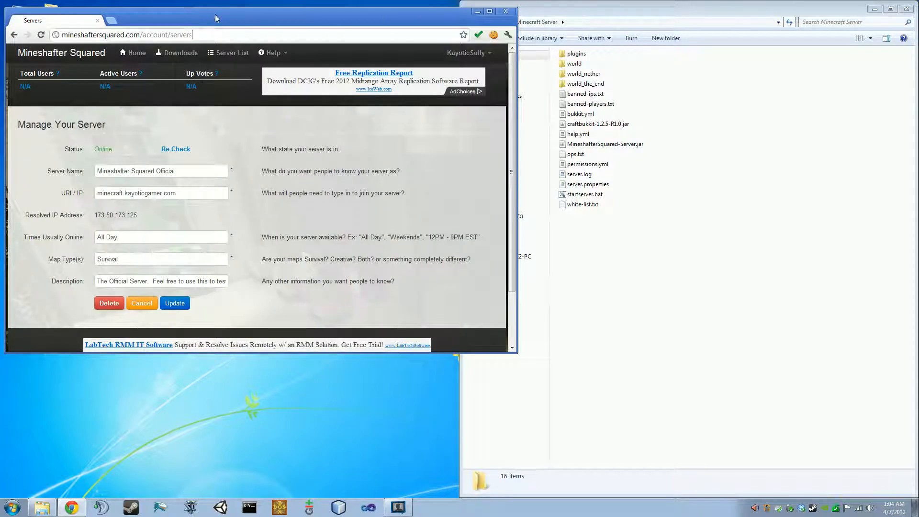
mouse_move(229, 18)
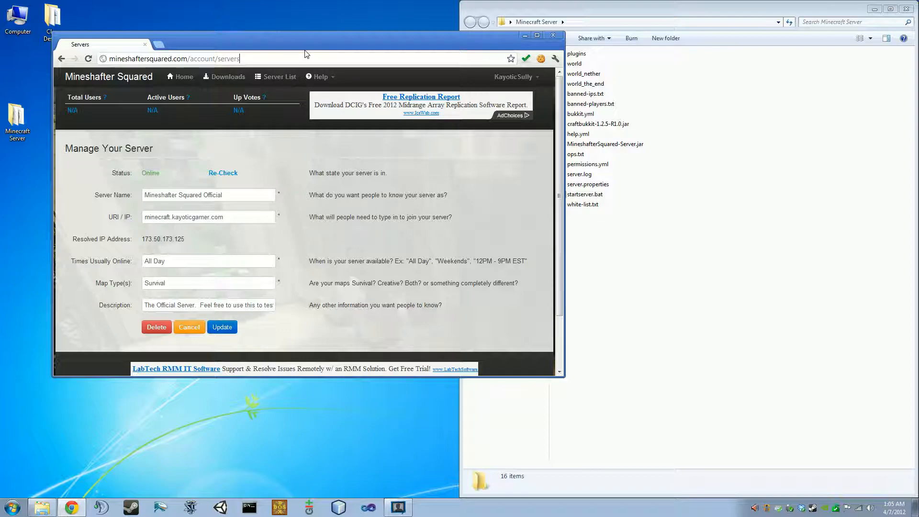
click(320, 76)
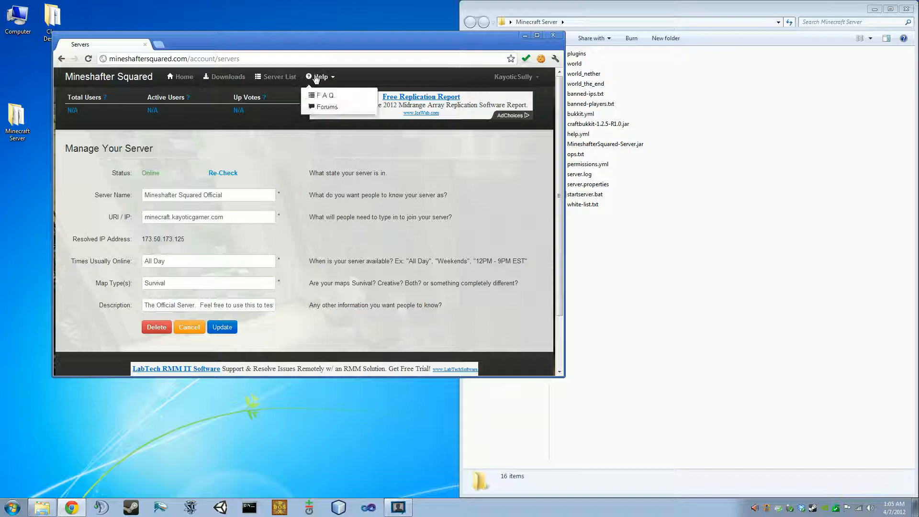
mouse_move(358, 214)
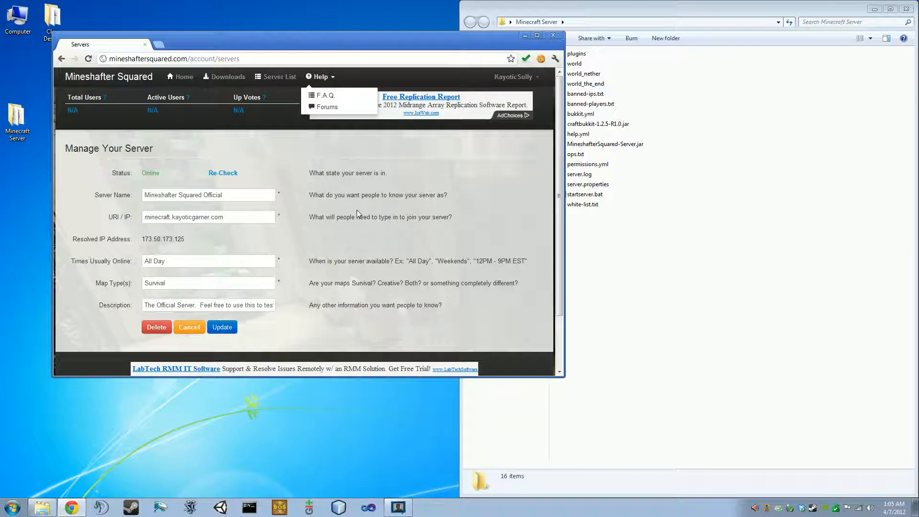